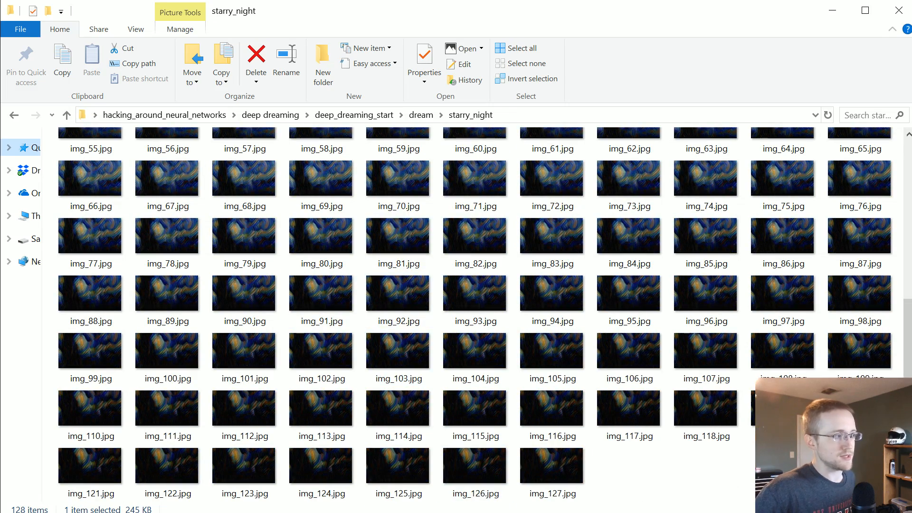
# Create a new text document named dream_video.py and open it with Sublime Text
pyautogui.scroll(3)
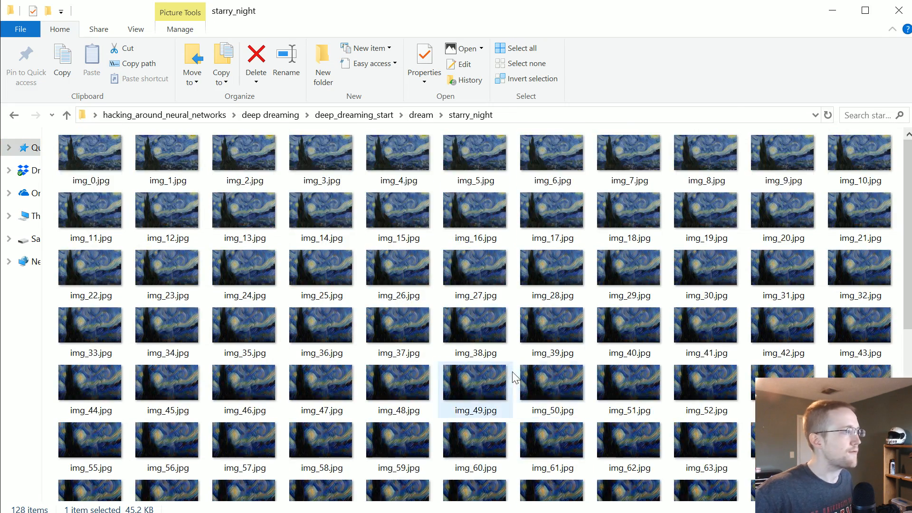
pyautogui.click(550, 389)
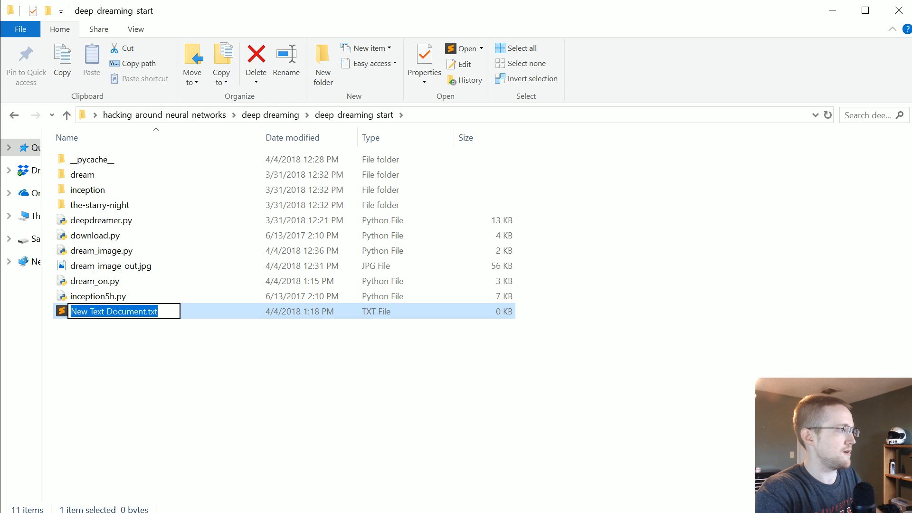
pyautogui.write('dream_video.py')
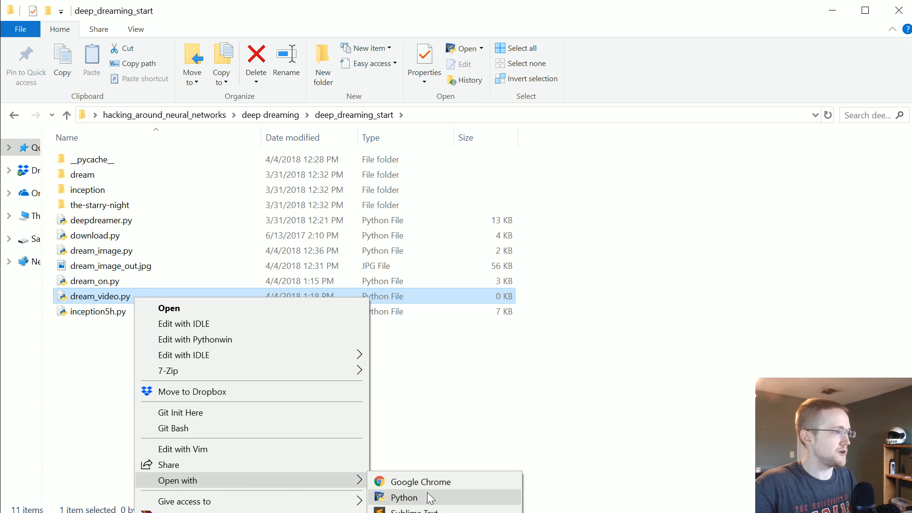
pyautogui.click(415, 497)
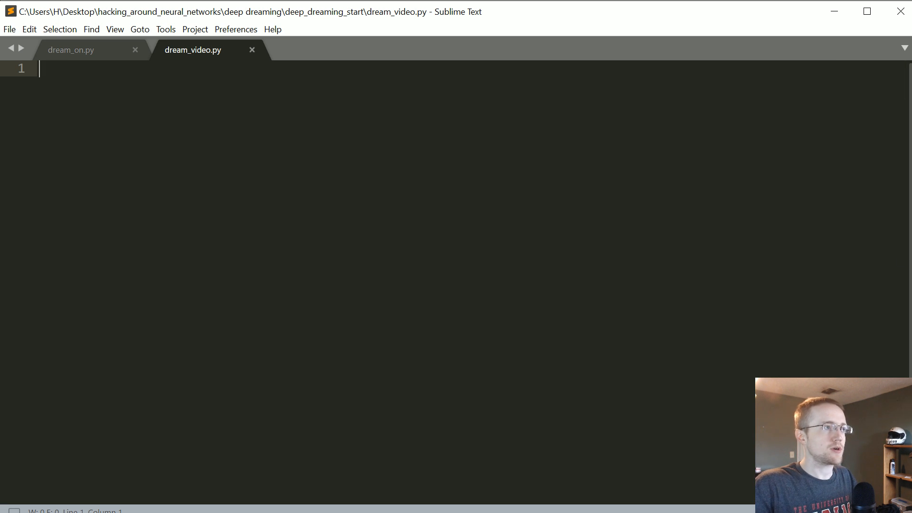
# Import cv2 and os and define dream_name = "starry_night"
pyautogui.write('import cv2')
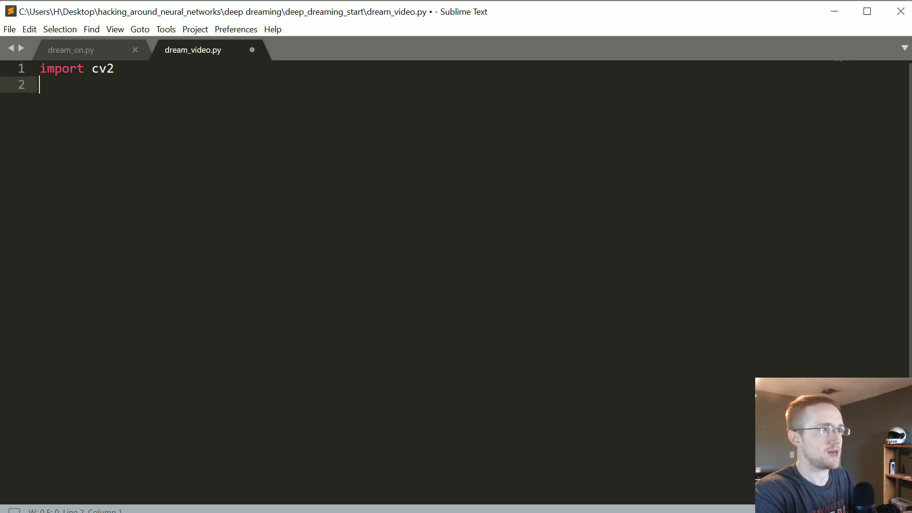
pyautogui.write('import os')
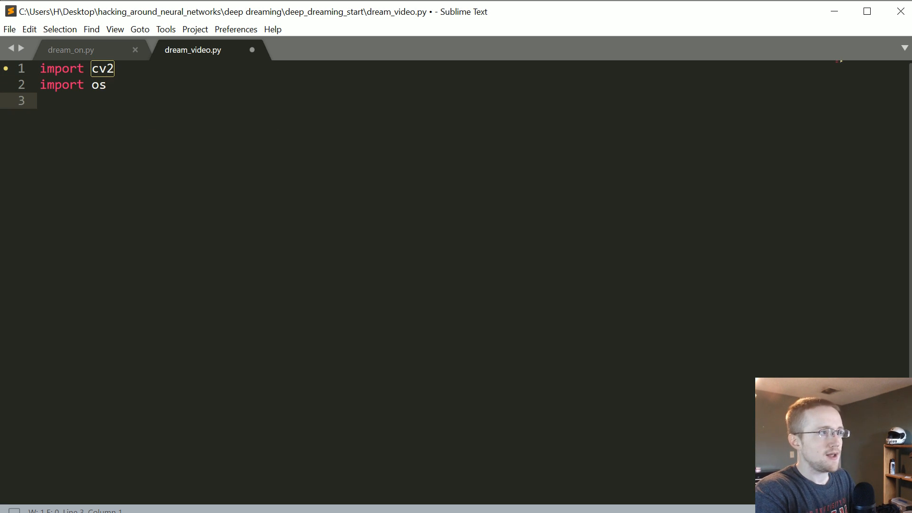
pyautogui.write('dream_name')
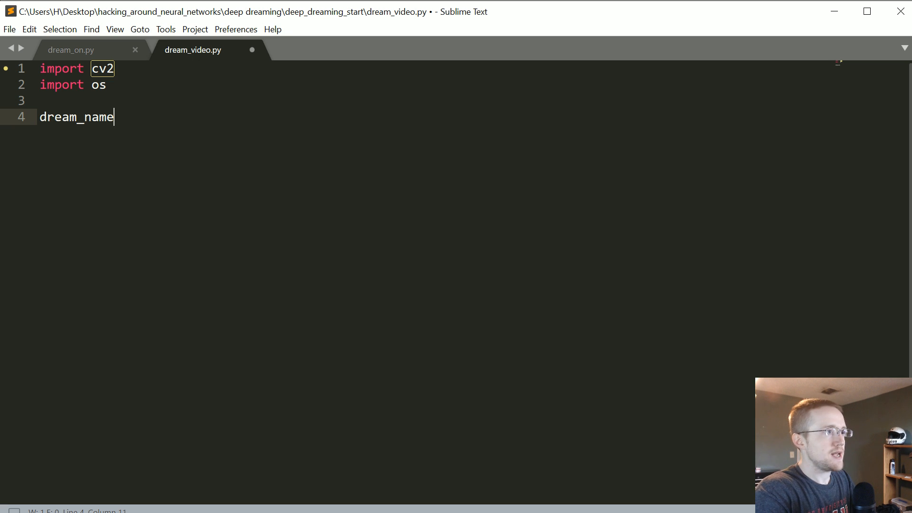
pyautogui.write('= "star"')
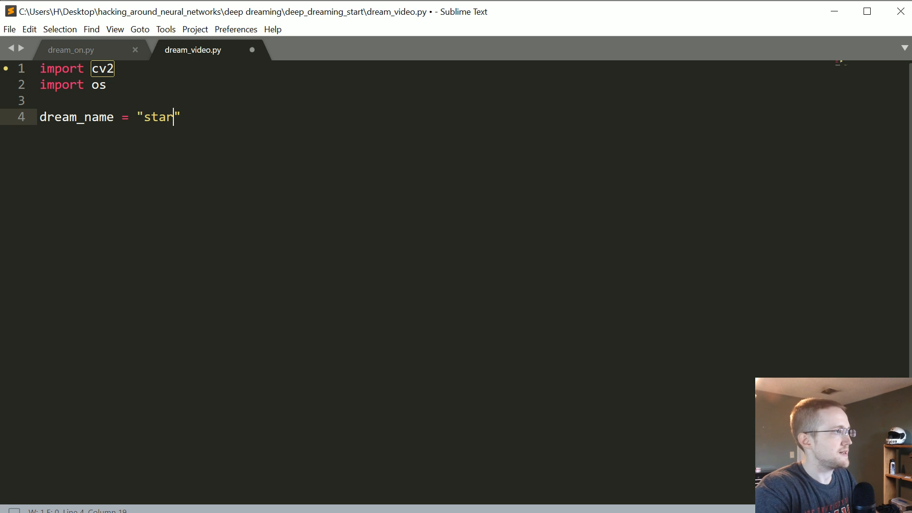
pyautogui.write('ry_night')
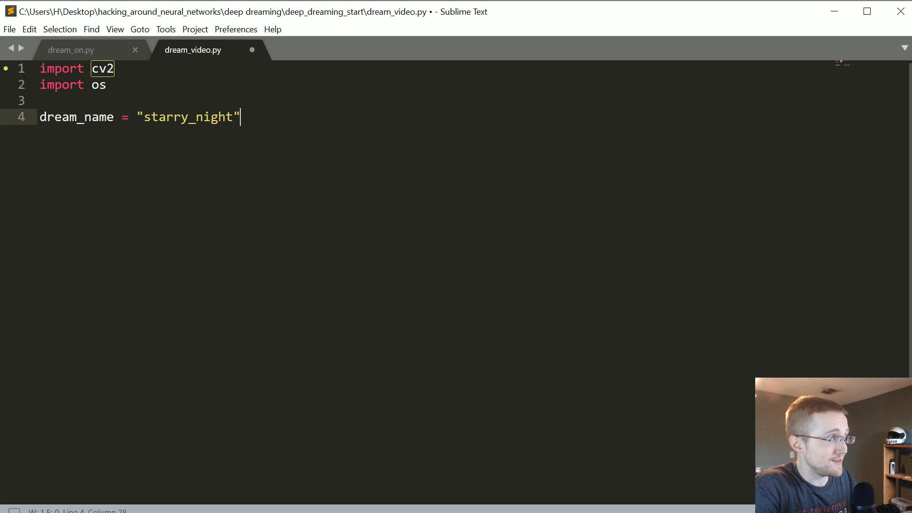
# Define dream_path = "dream/{}".format(dream_name)
pyautogui.write('dream_')
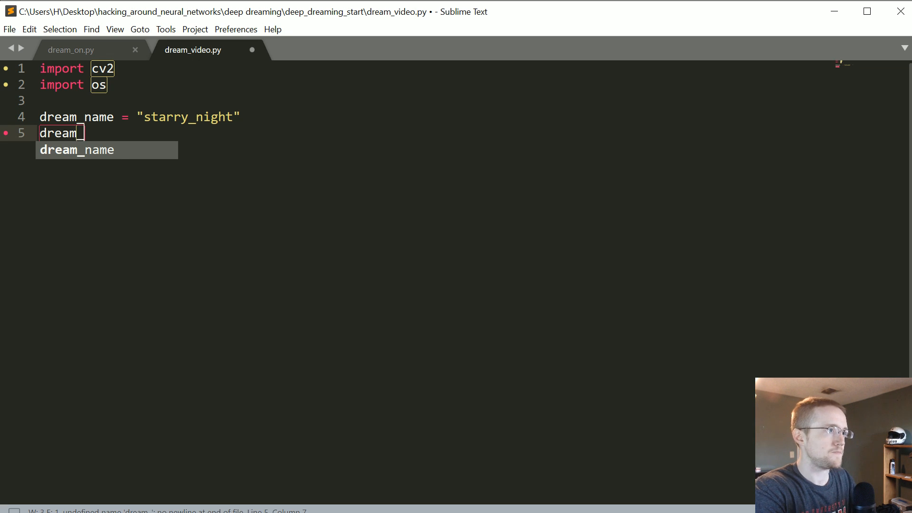
pyautogui.write('path =')
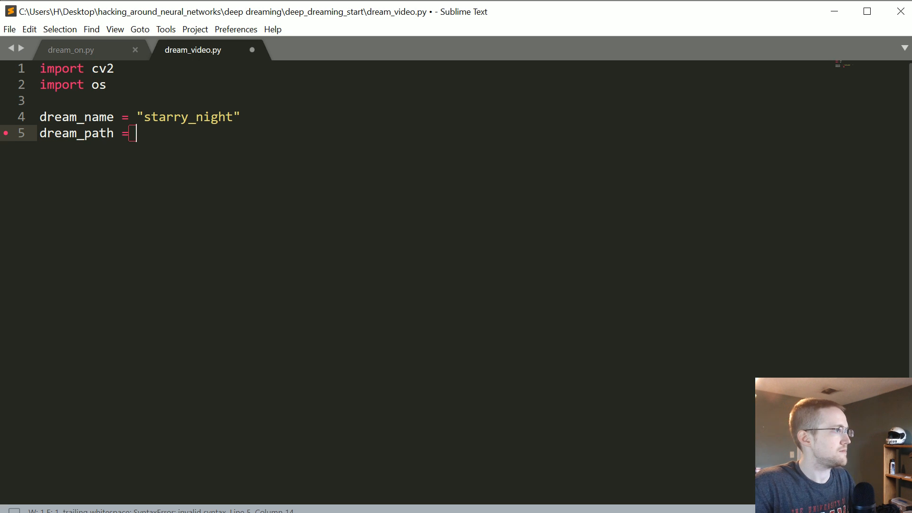
pyautogui.write('""')
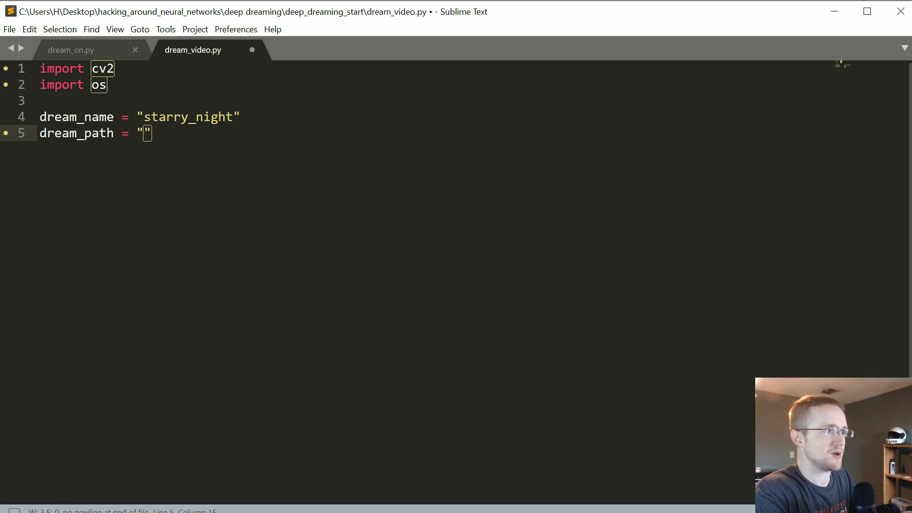
pyautogui.write('dream/{}')
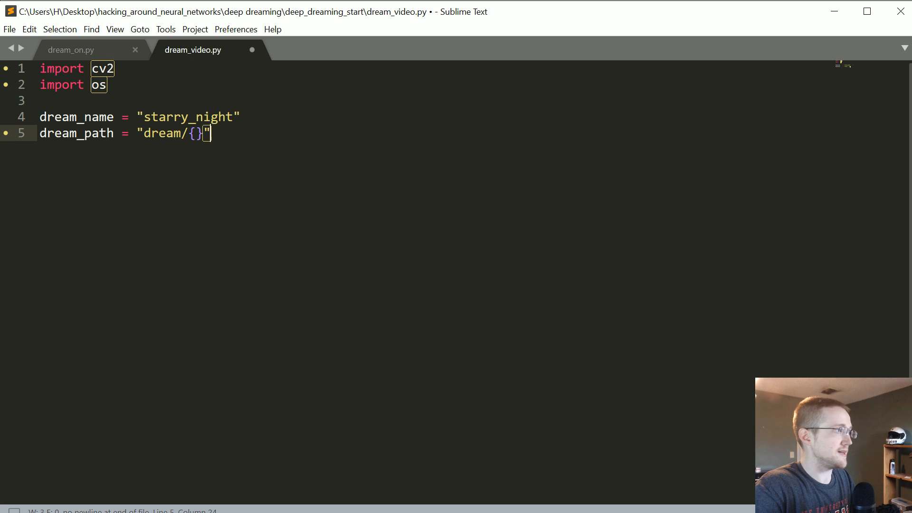
pyautogui.write('.format(')
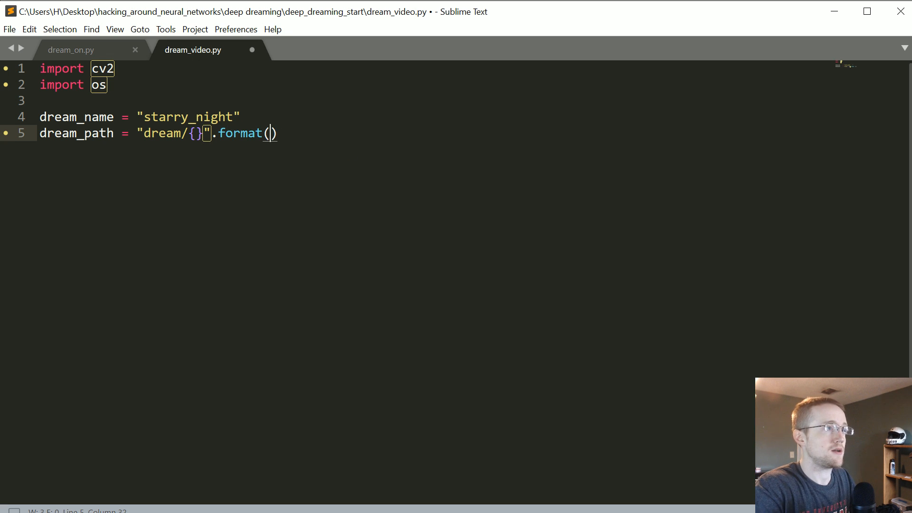
pyautogui.write('dream_name')
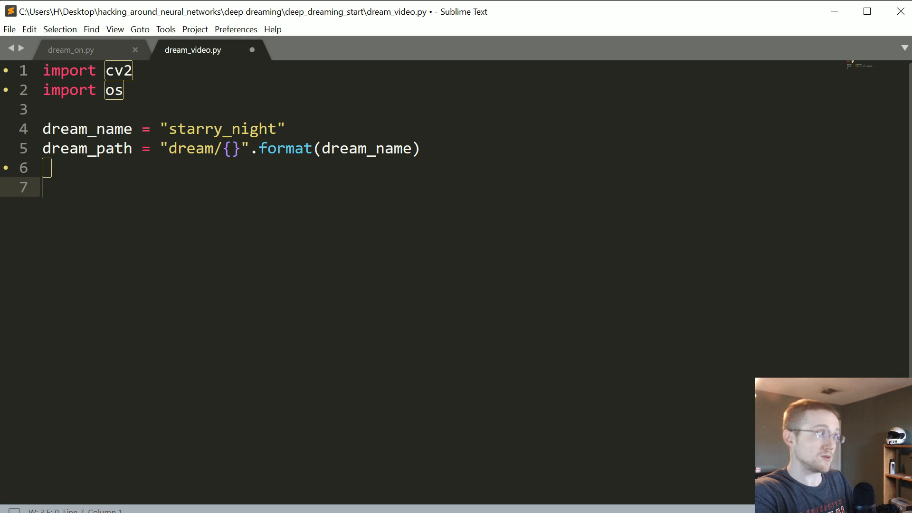
# Under a #windows comment, set fourcc = cv2.VideoWriter_fourcc(*'XVID')
pyautogui.write('#windows')
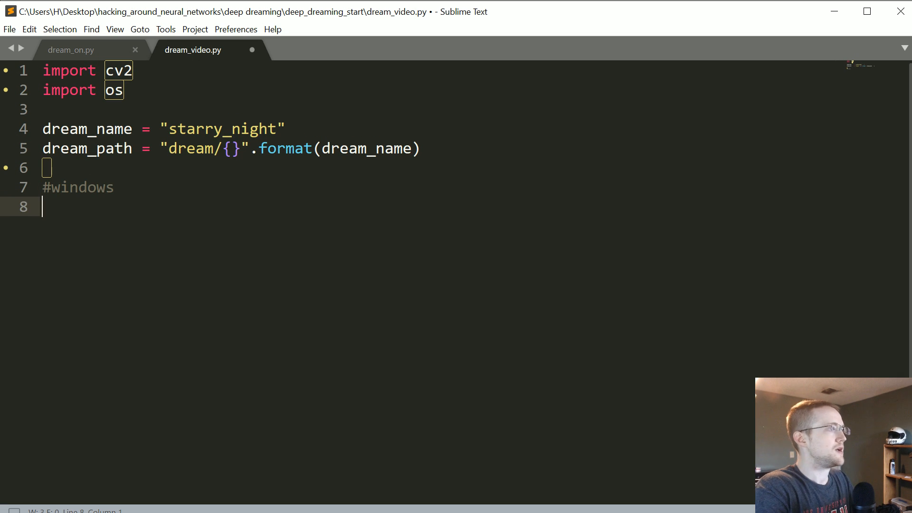
pyautogui.write('four')
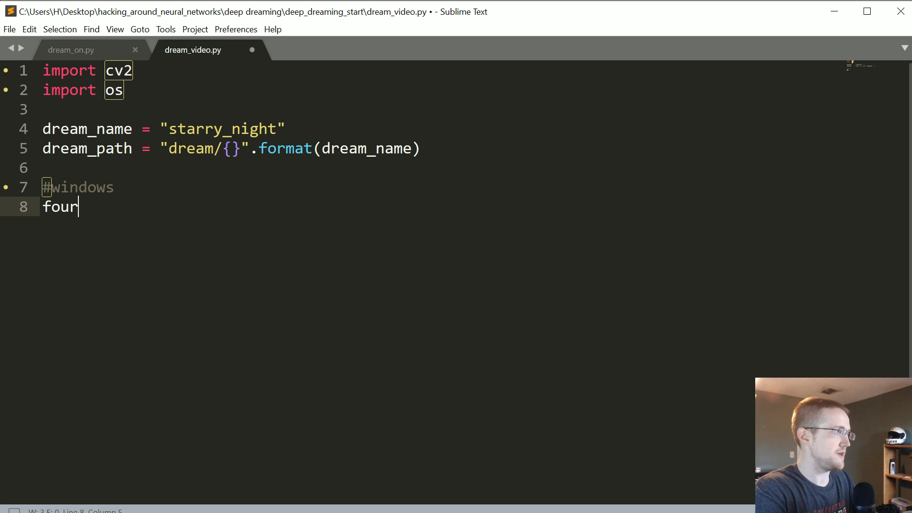
pyautogui.write('cc = c')
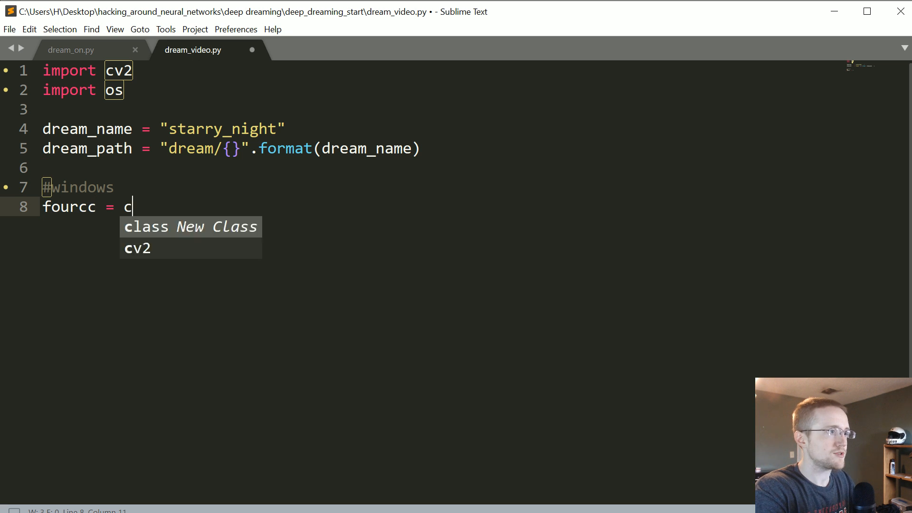
pyautogui.write('v2.Vi')
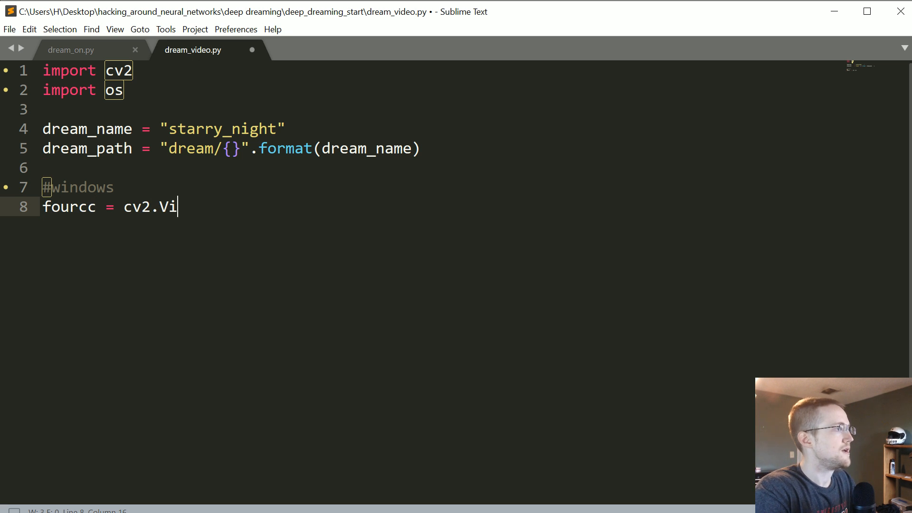
pyautogui.write('deoWriter')
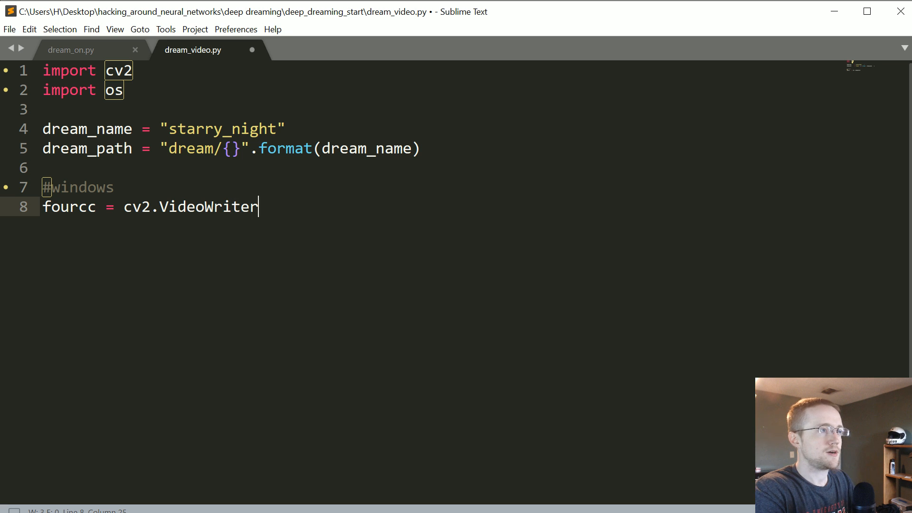
pyautogui.write('_fourcc')
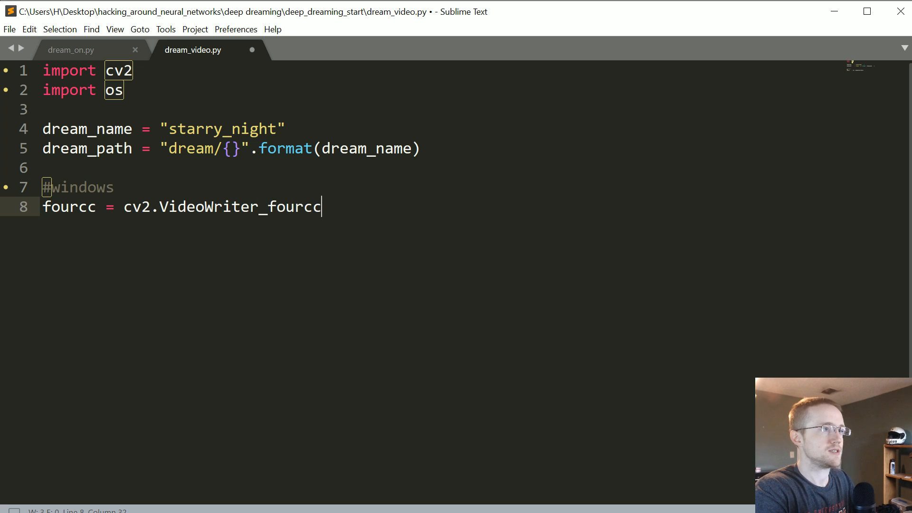
pyautogui.write('(*')
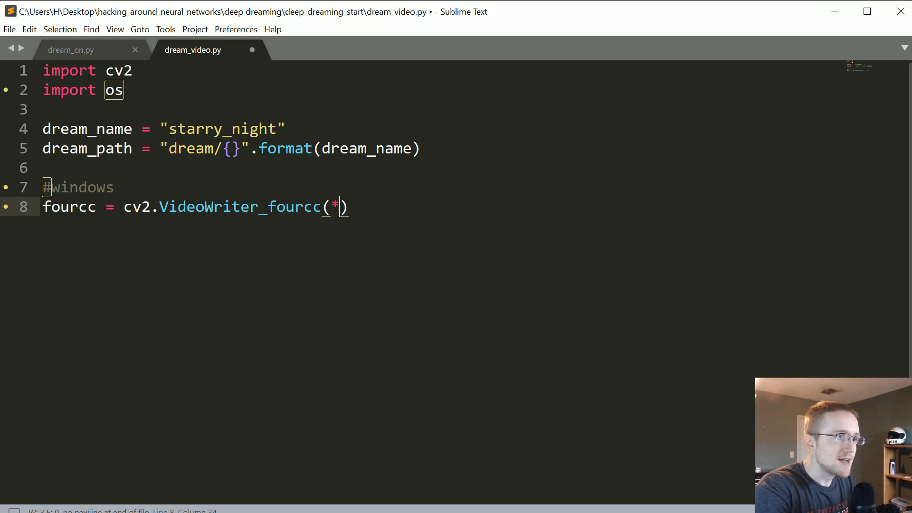
pyautogui.write("''")
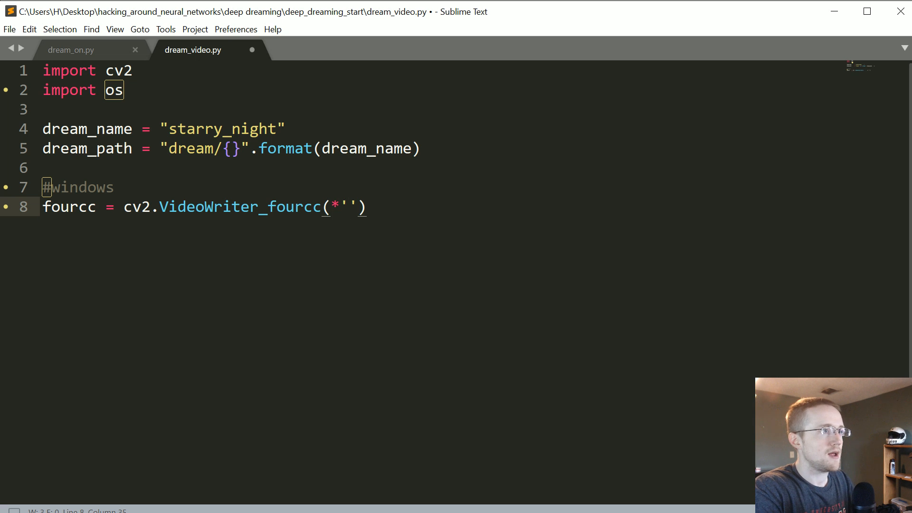
pyautogui.write('XVID')
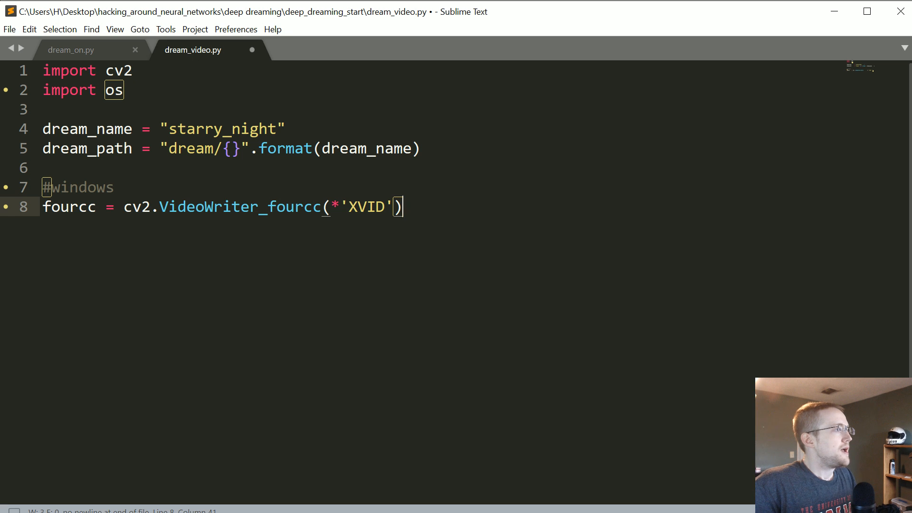
# Duplicate the codec line as a Linux alternative using VideoWriter_fourcc('M','J','P','G')
pyautogui.press('enter')
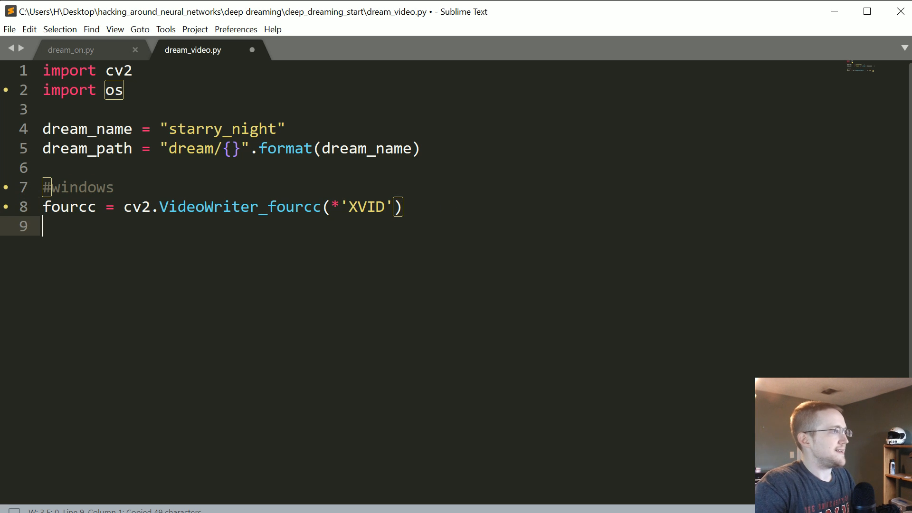
pyautogui.press('ctrl+v')
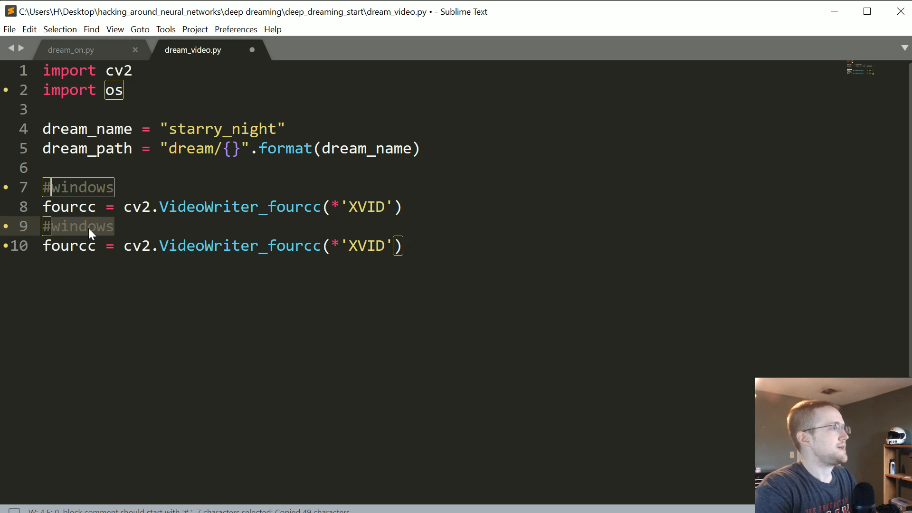
pyautogui.write('Linux:')
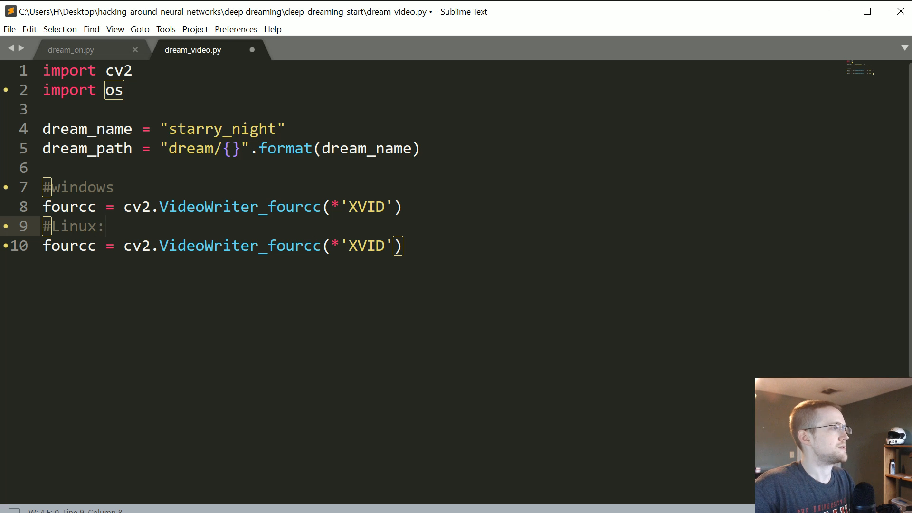
pyautogui.moveTo(400, 245); pyautogui.dragTo(364, 245)
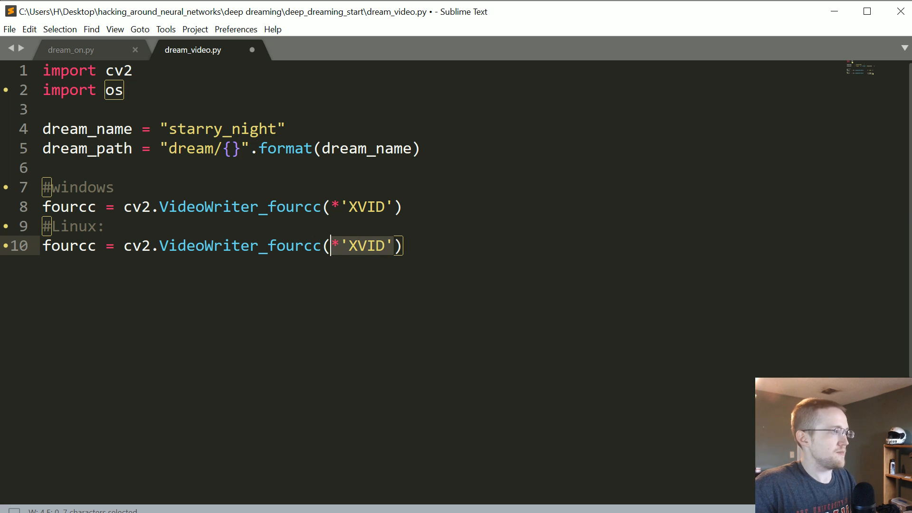
pyautogui.press('Delete')
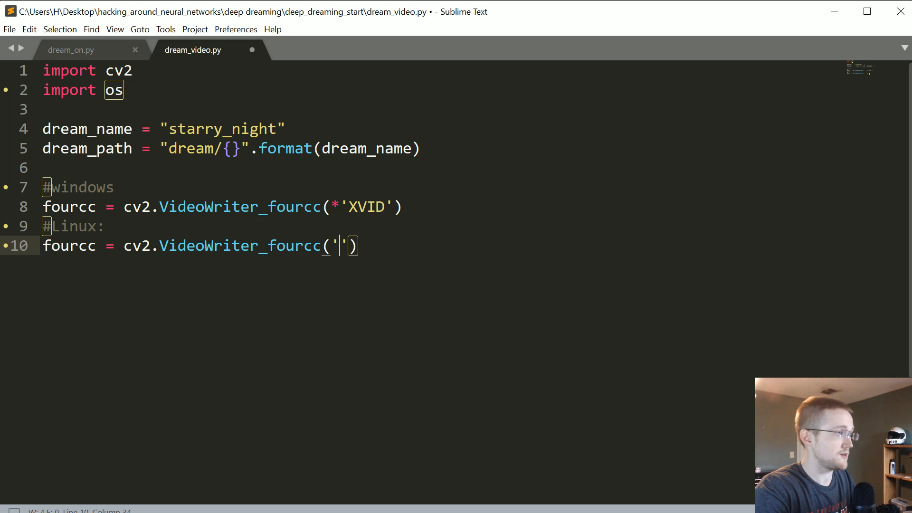
pyautogui.write("M','")
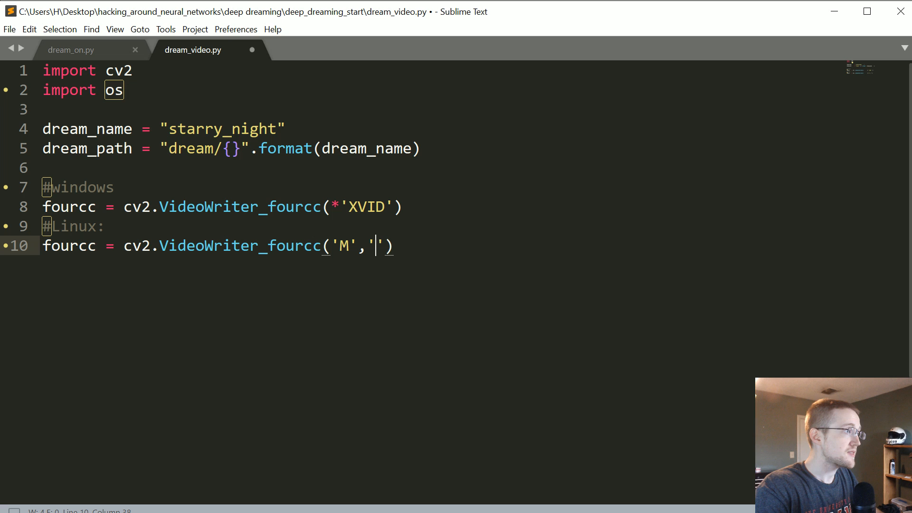
pyautogui.write('J')
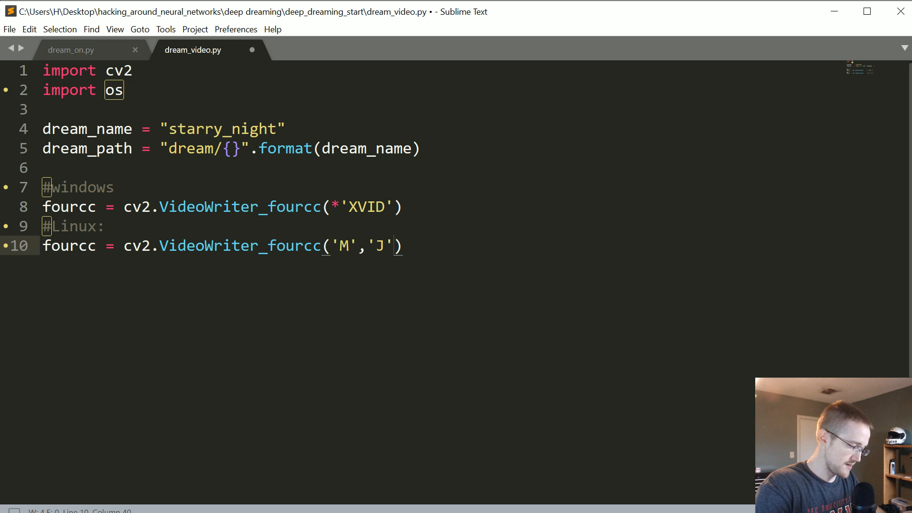
pyautogui.write(",'P'")
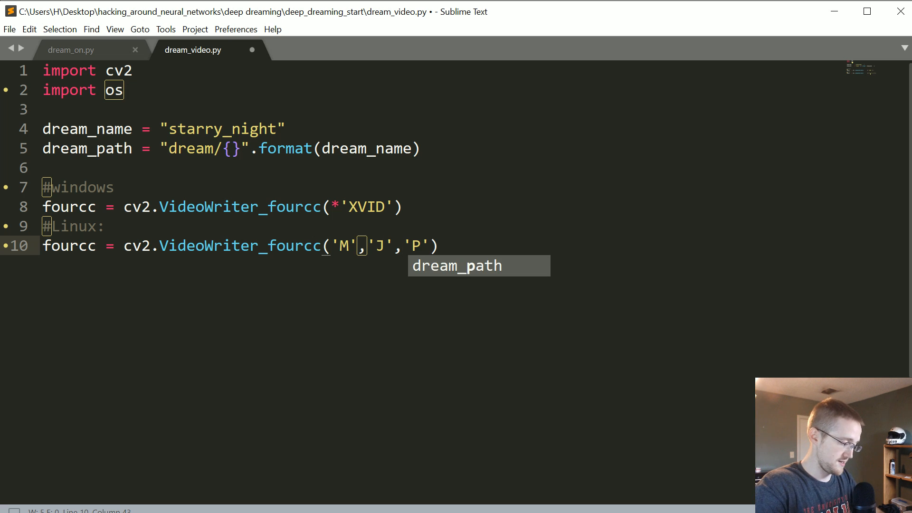
pyautogui.write(",'G'")
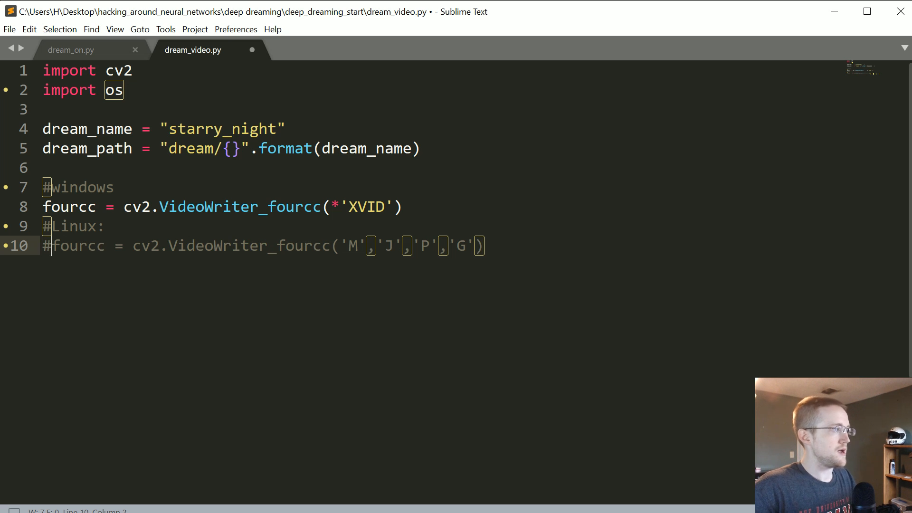
pyautogui.press('enter')
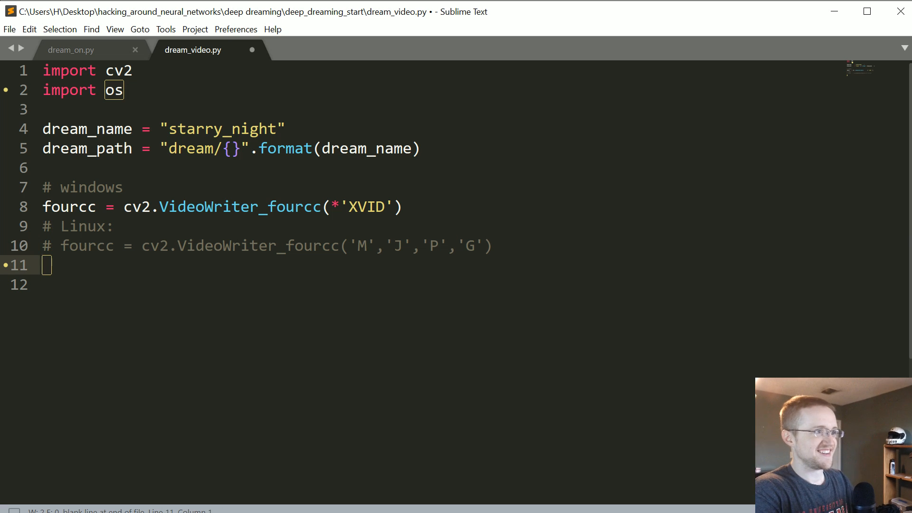
# Create out = cv2.VideoWriter with filename '{}.avi'.format(dream_name)
pyautogui.write('out =')
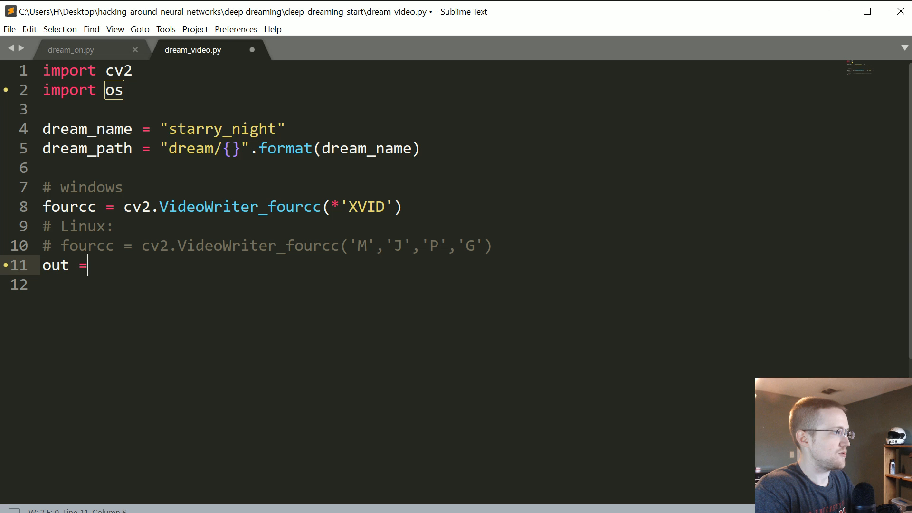
pyautogui.write('cv2.VideoWriter')
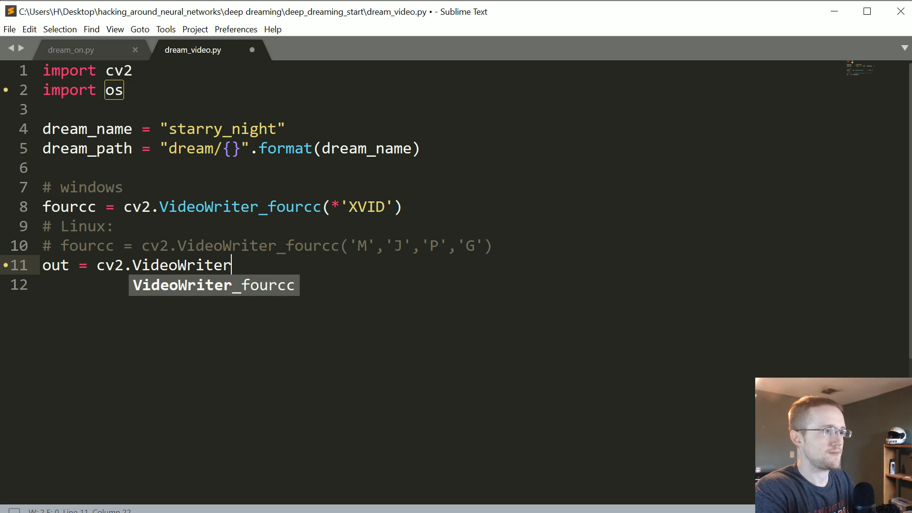
pyautogui.write("('')")
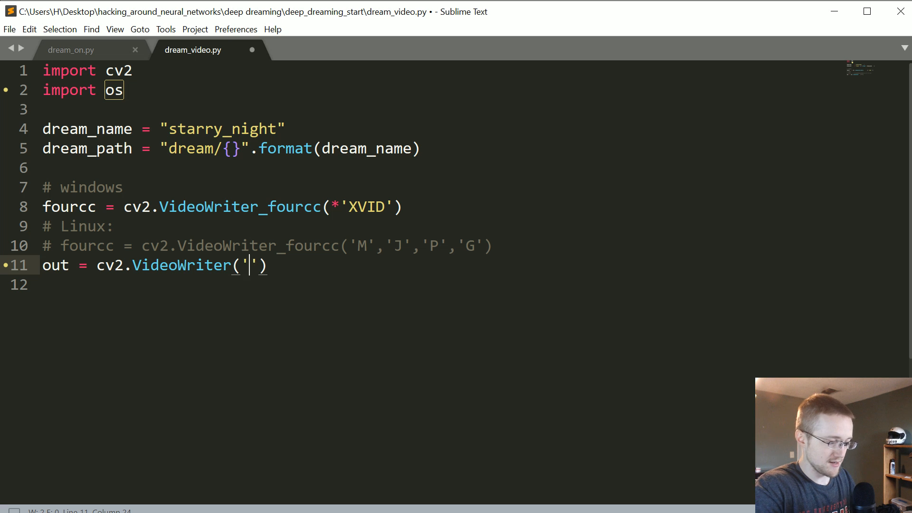
pyautogui.write('{}')
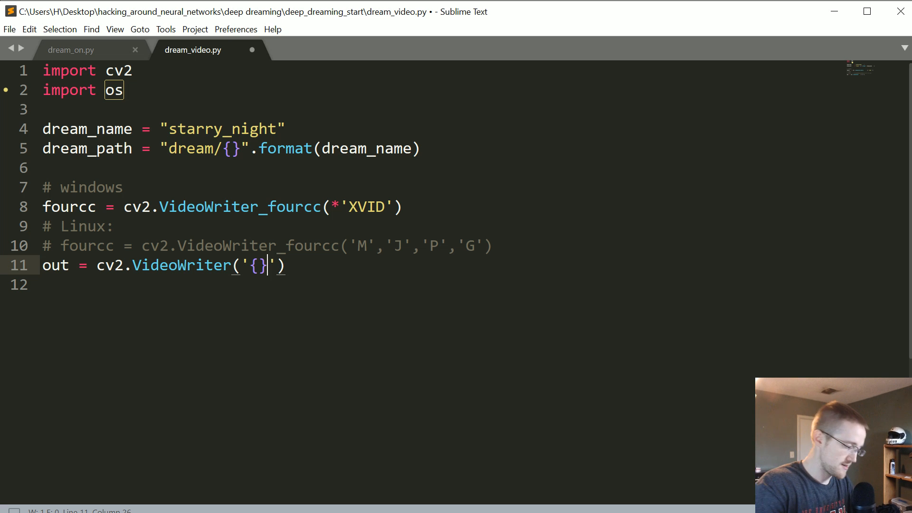
pyautogui.write('.avi')
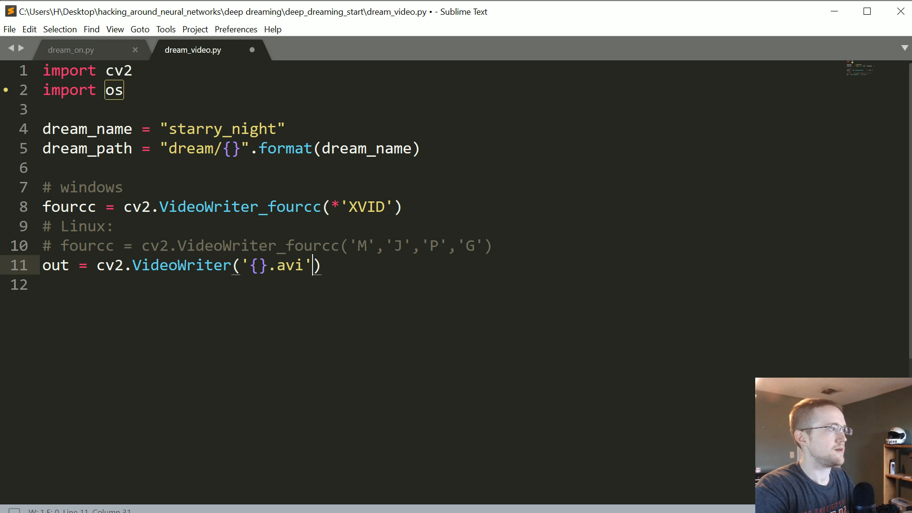
pyautogui.write('.format(dre')
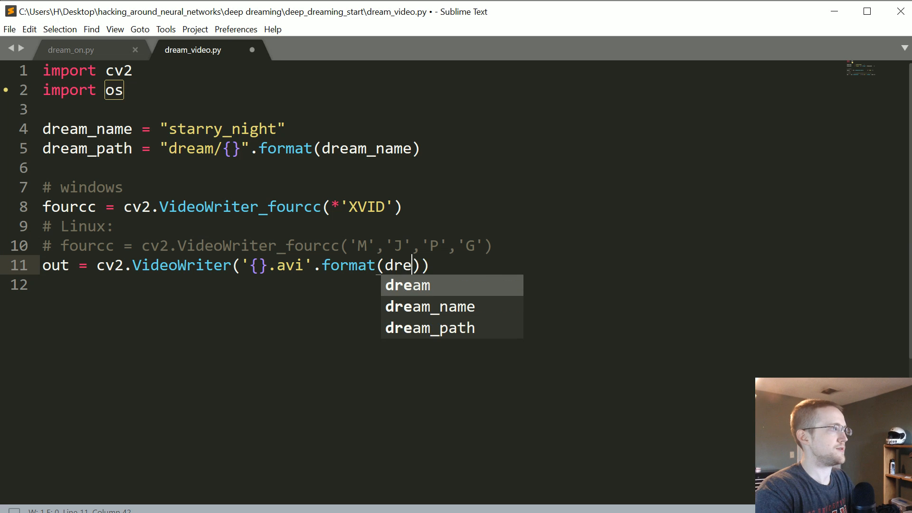
pyautogui.press('Tab')
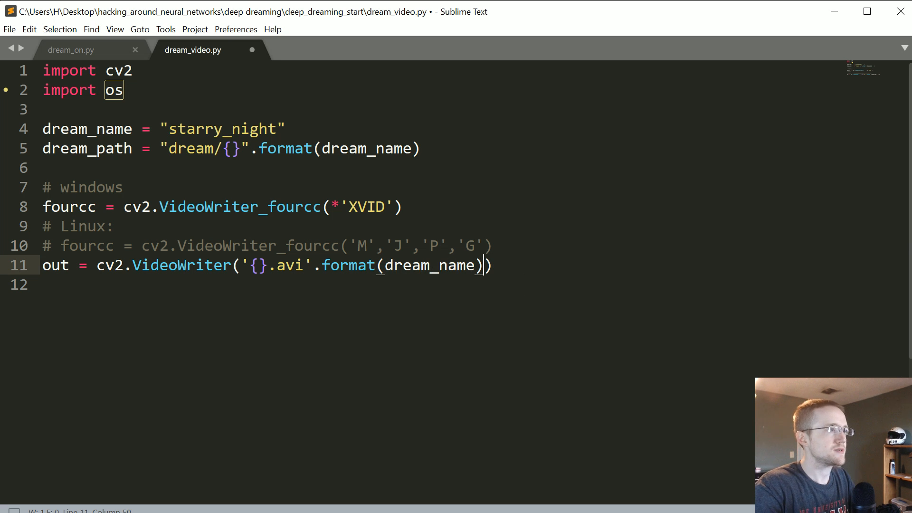
# Pass fourcc, 20 fps and frame size (800, 450) to the VideoWriter
pyautogui.write(', fourcc,')
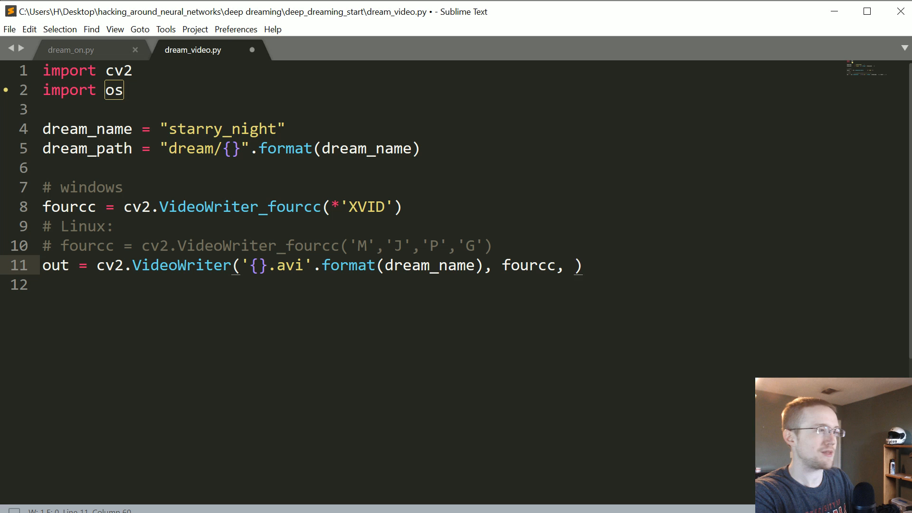
pyautogui.write('20')
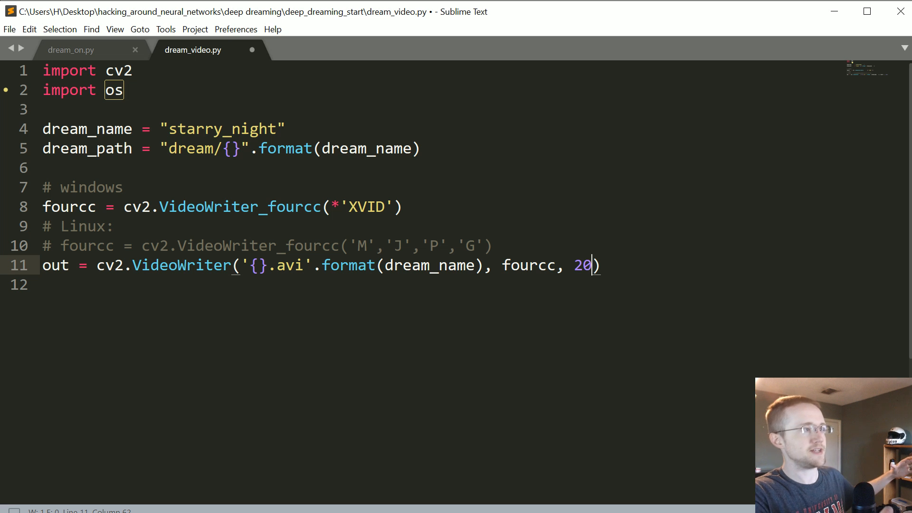
pyautogui.write(',')
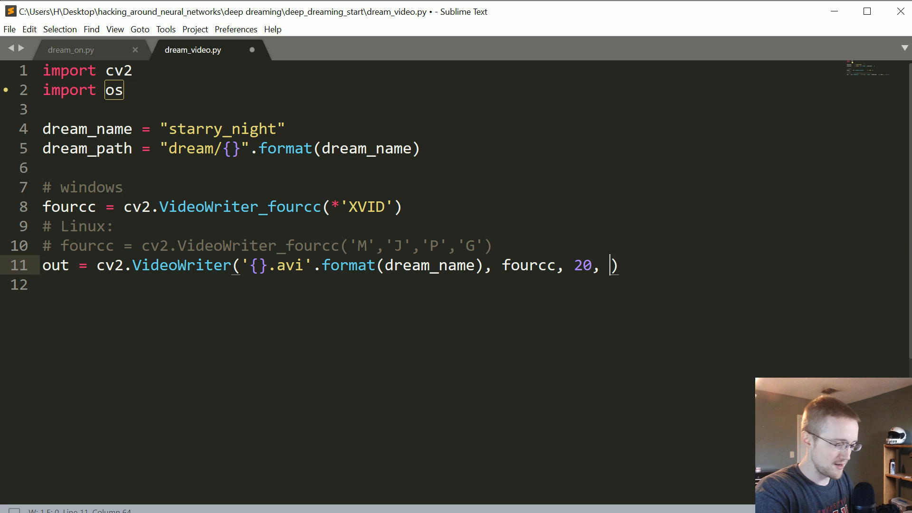
pyautogui.write('(')
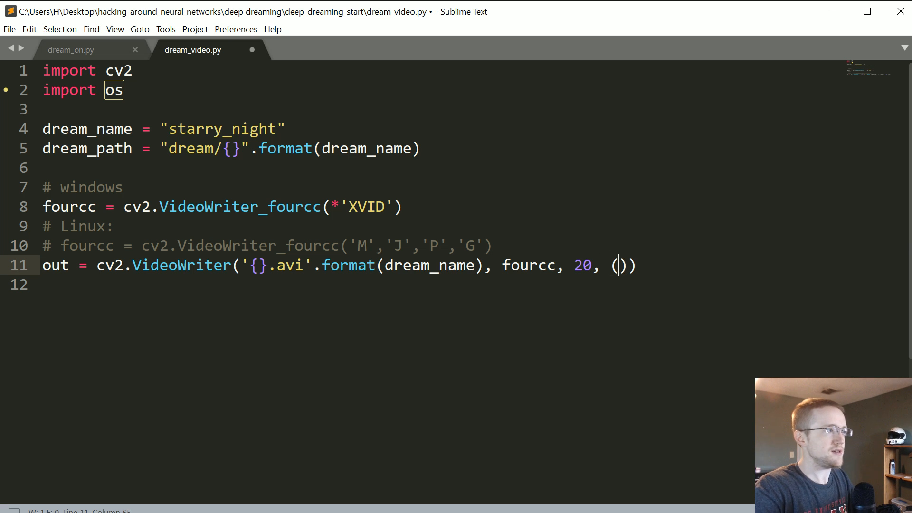
pyautogui.write('800,450')
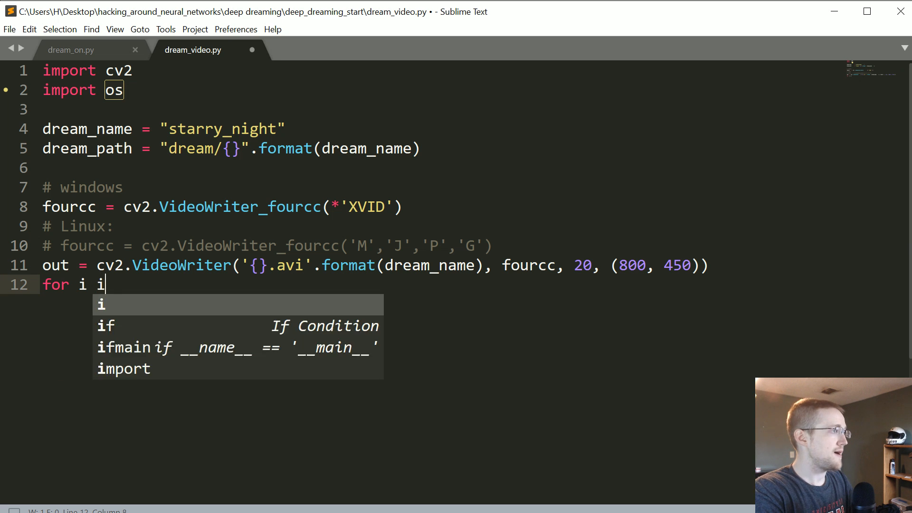
# Loop over range(9999999...) starting an if os.path.isfile check, then switch to dream_on.py
pyautogui.write('n range(')
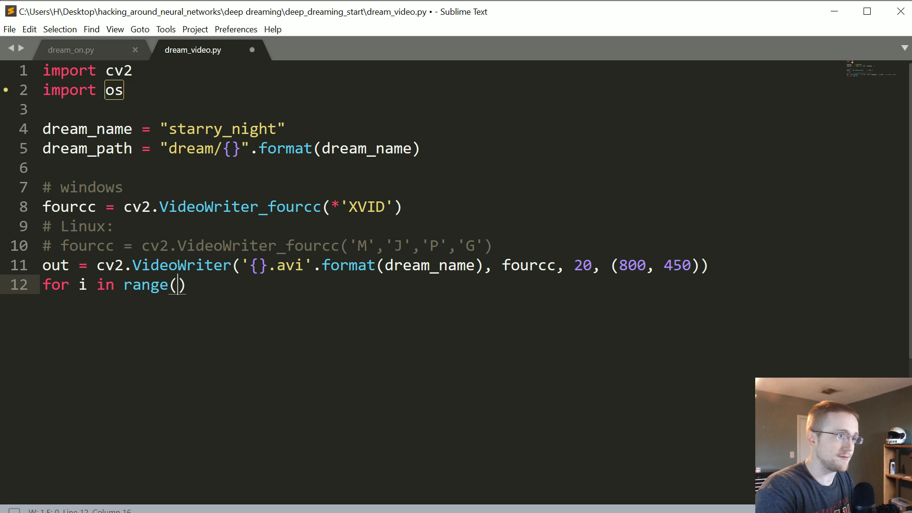
pyautogui.write('9999999999999999999')
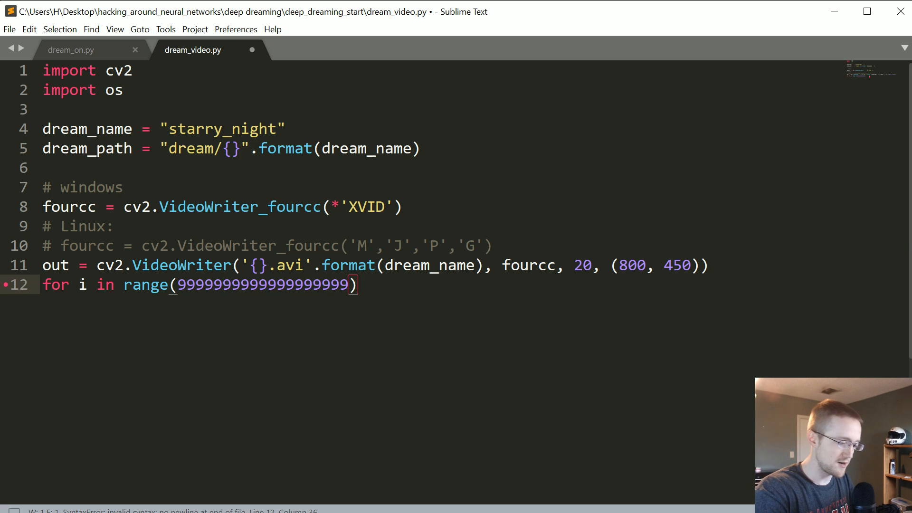
pyautogui.write(':')
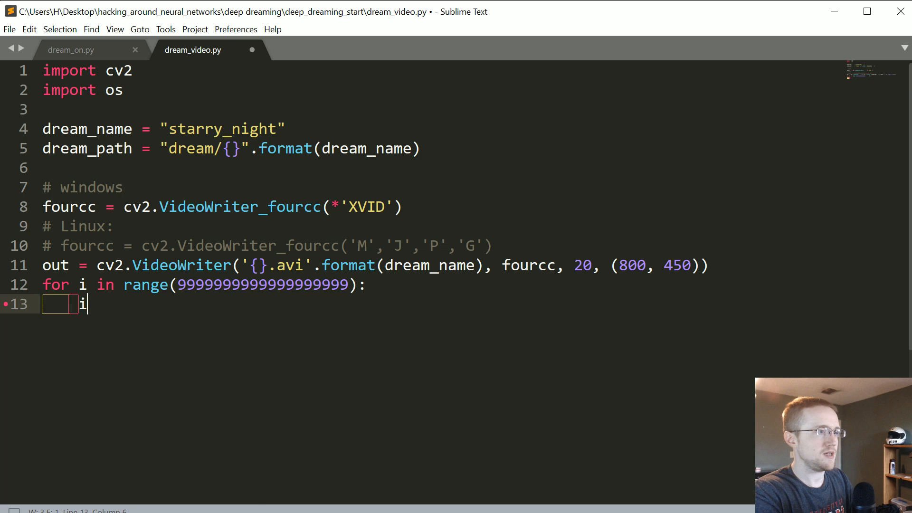
pyautogui.write('if os.path.is')
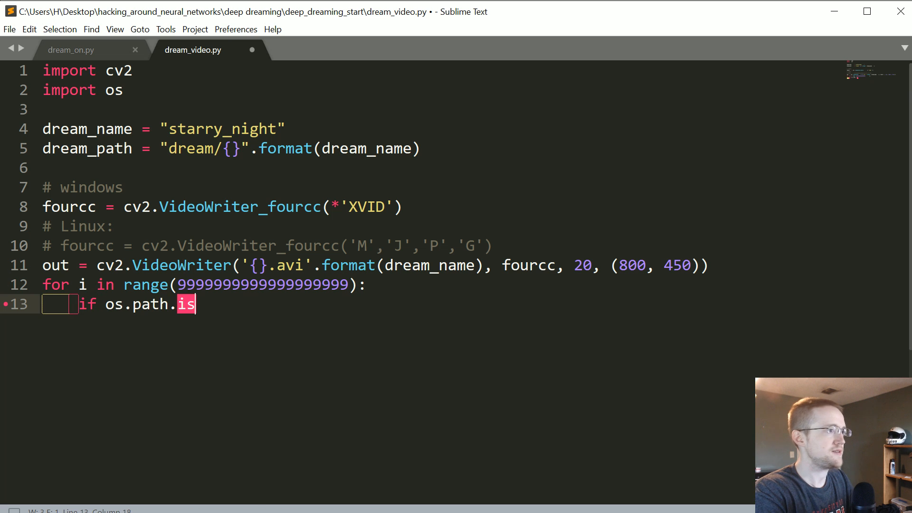
pyautogui.write('file')
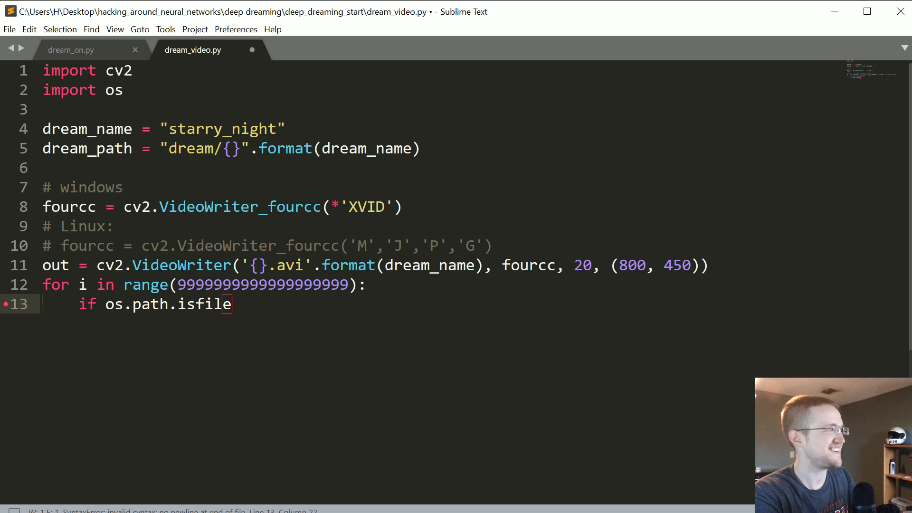
pyautogui.click(71, 49)
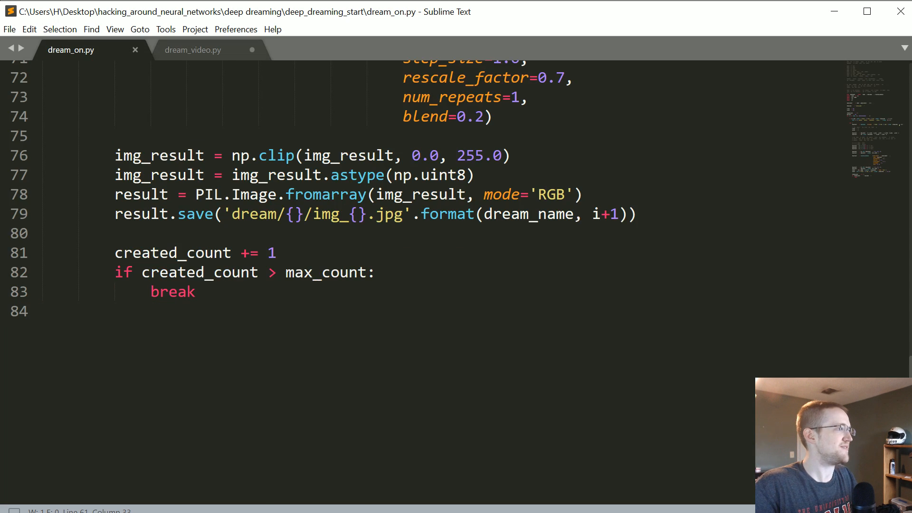
# Copy dream_on.py's existing-frame if/else check and return to dream_video.py to paste it
pyautogui.scroll(3)
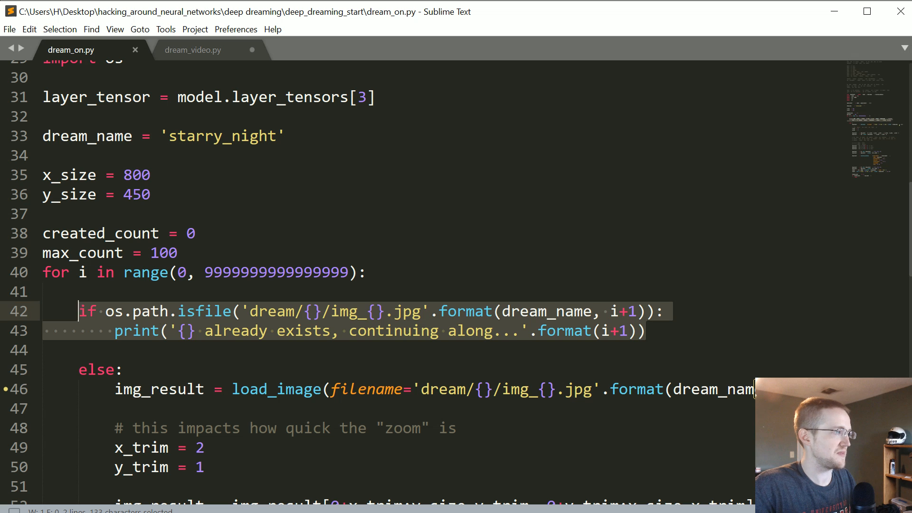
pyautogui.click(193, 50)
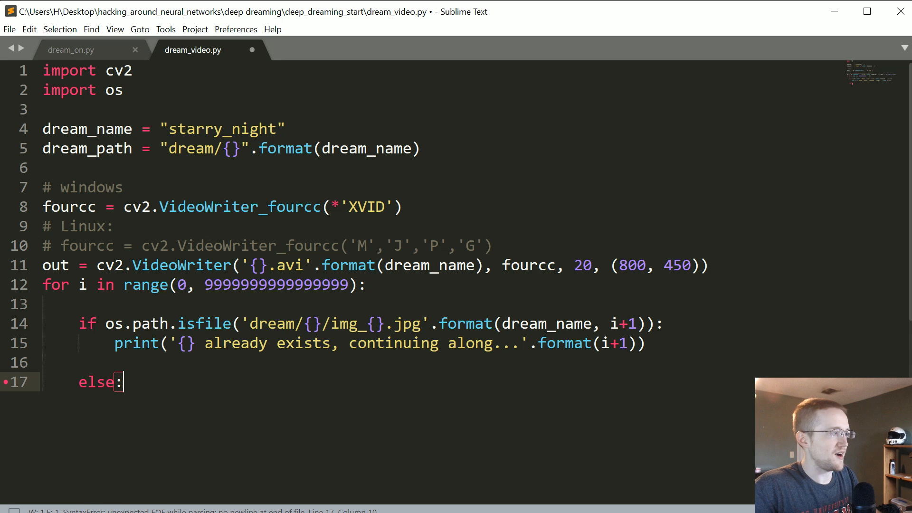
# In the else branch set dream_length = i and break, then begin a second for loop
pyautogui.press('enter')
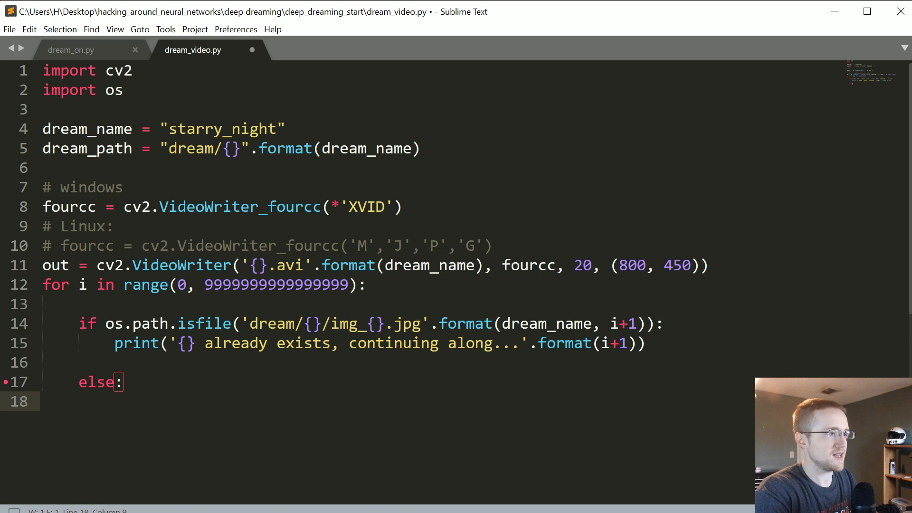
pyautogui.write('dream_length =')
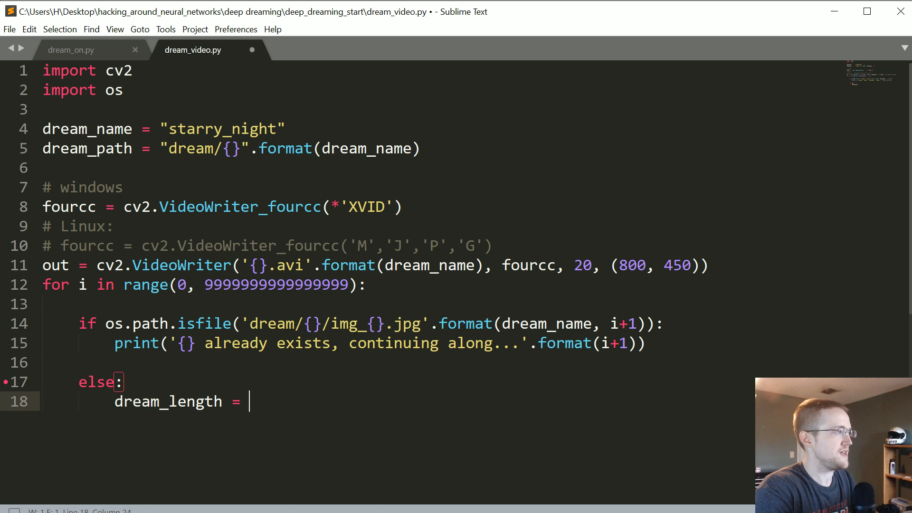
pyautogui.write('i')
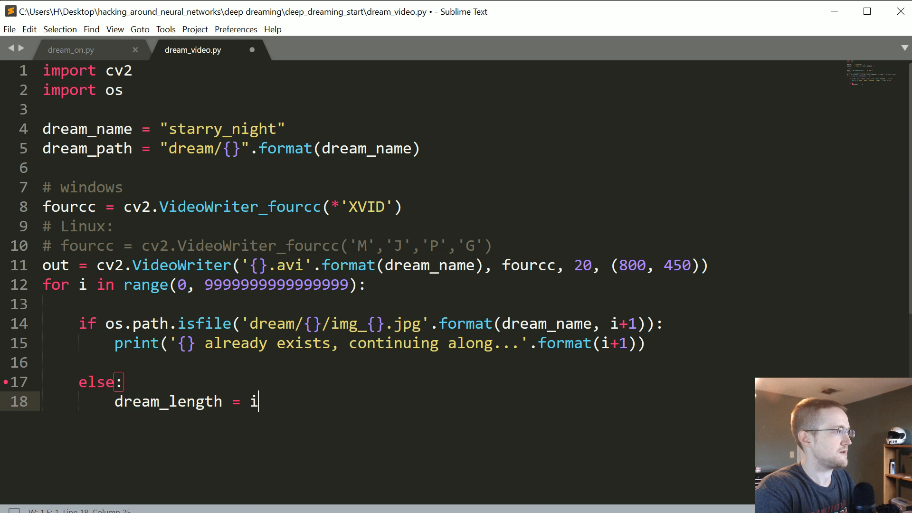
pyautogui.write('break')
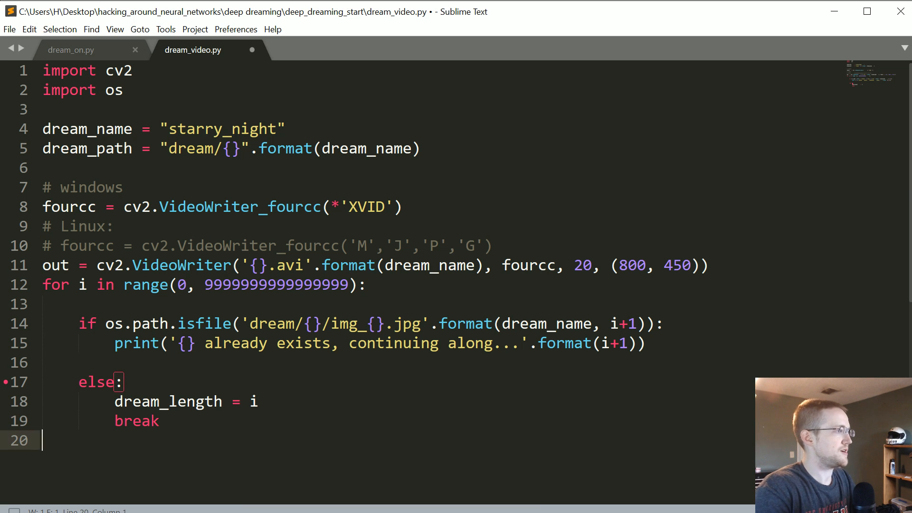
pyautogui.scroll(-3)
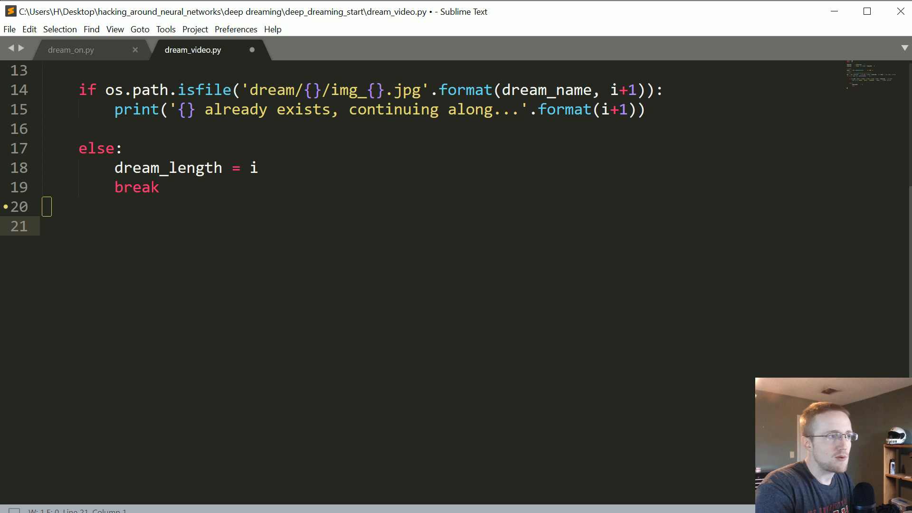
pyautogui.write('for i in')
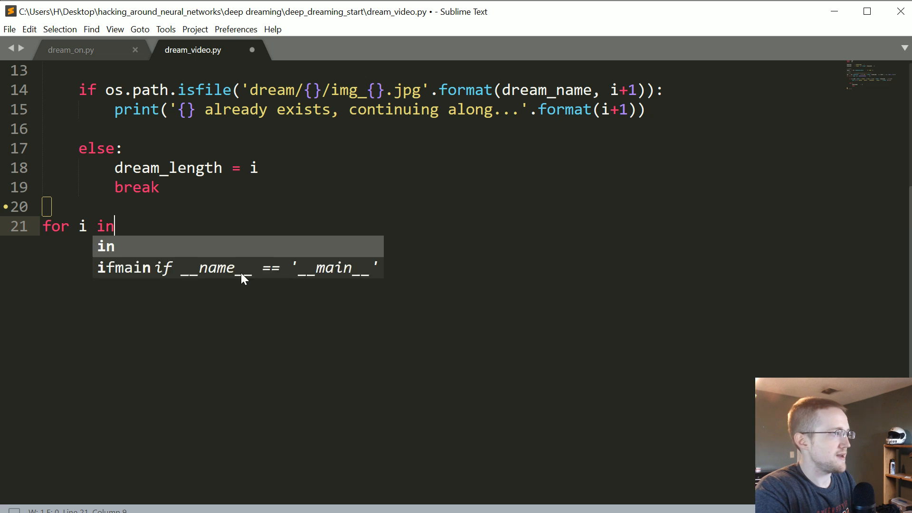
# Loop over range(dream_length), build img_path with os.path.join(dream_path, "img_{}.jpg".format(i)) and print it
pyautogui.write('range(dream_length):')
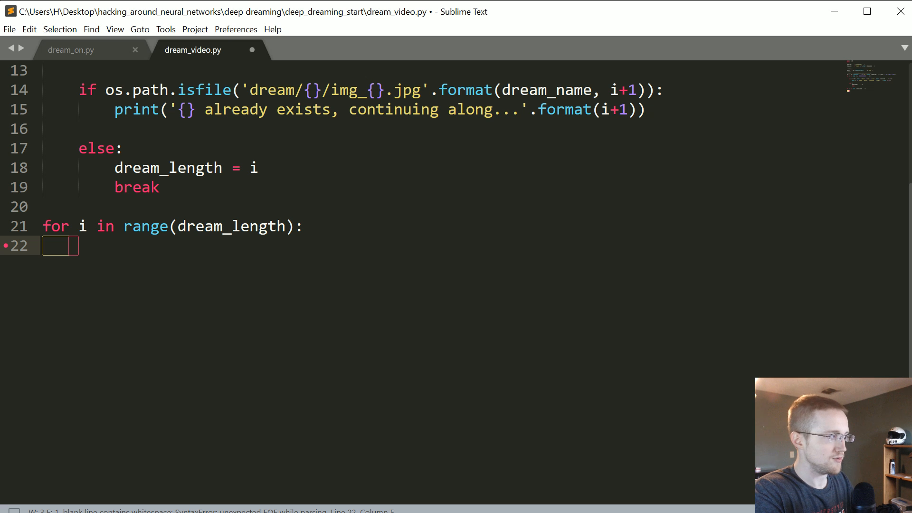
pyautogui.write('img')
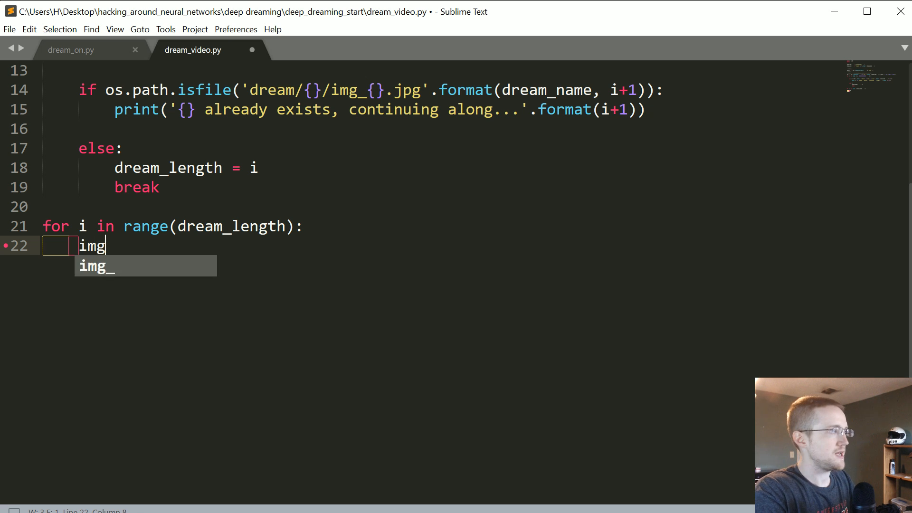
pyautogui.write('_path =')
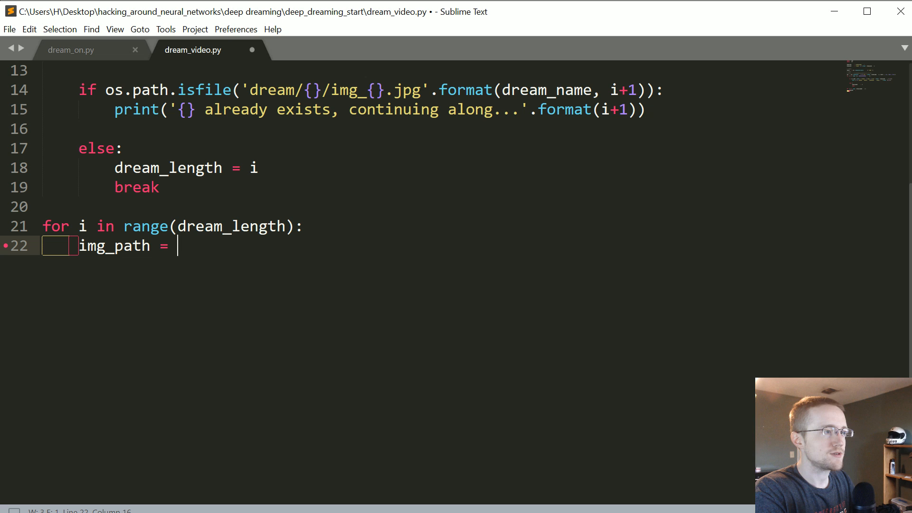
pyautogui.write('os.path.join')
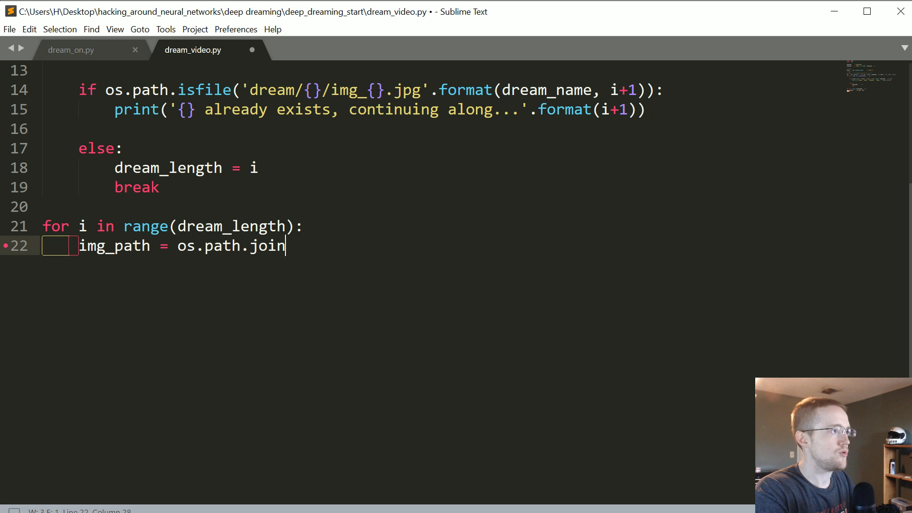
pyautogui.write('(dream_path,')
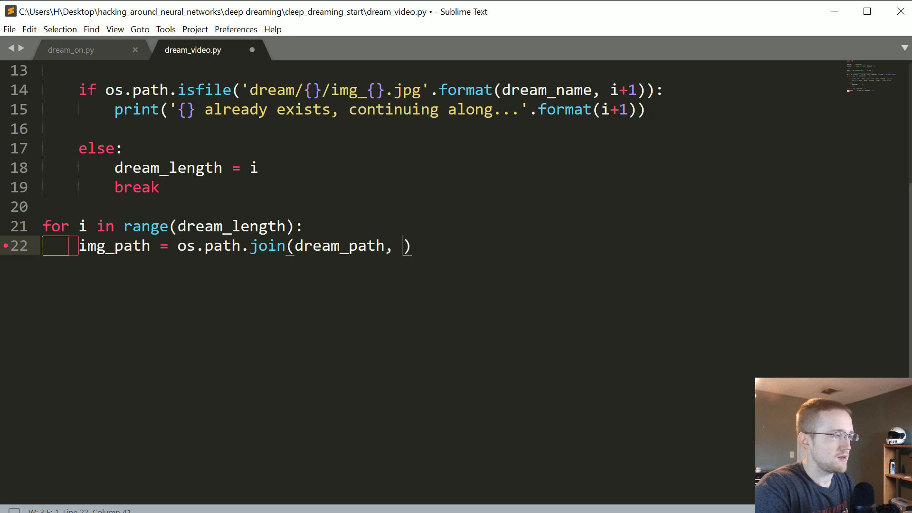
pyautogui.write('"img_{')
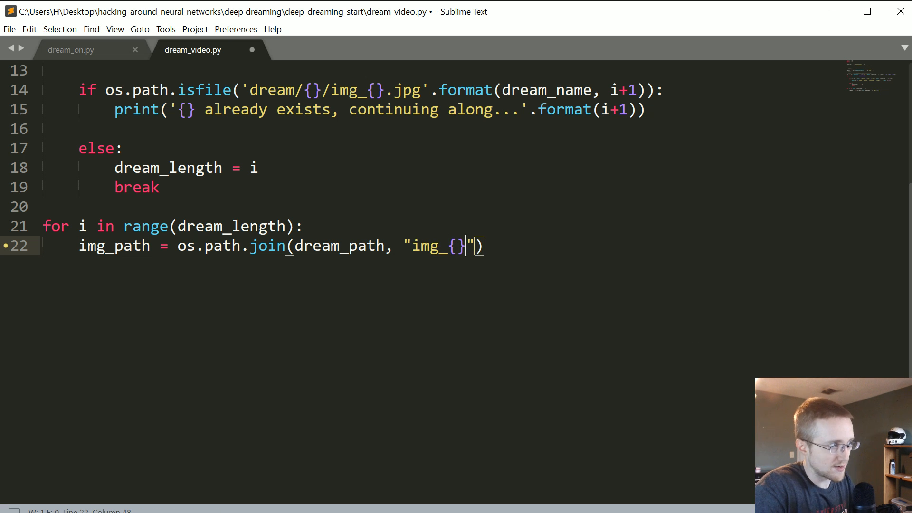
pyautogui.write('.jpg')
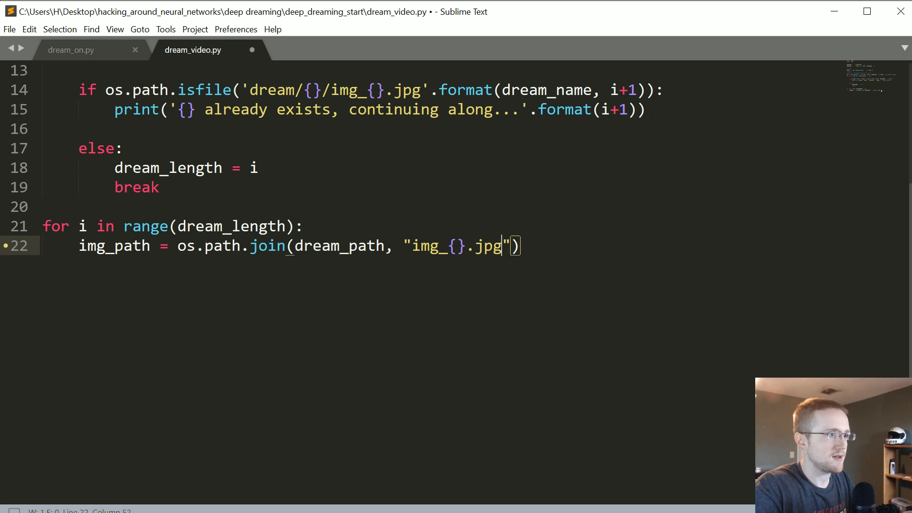
pyautogui.write('.')
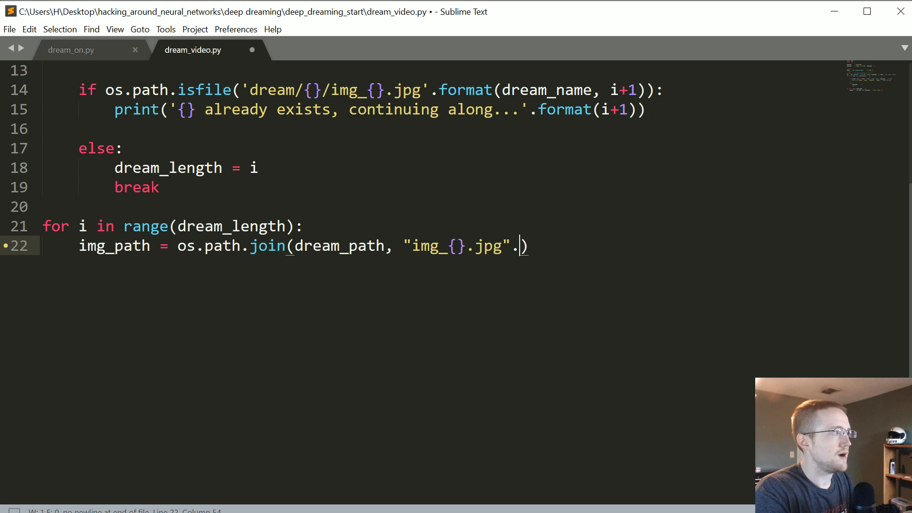
pyautogui.write('format(')
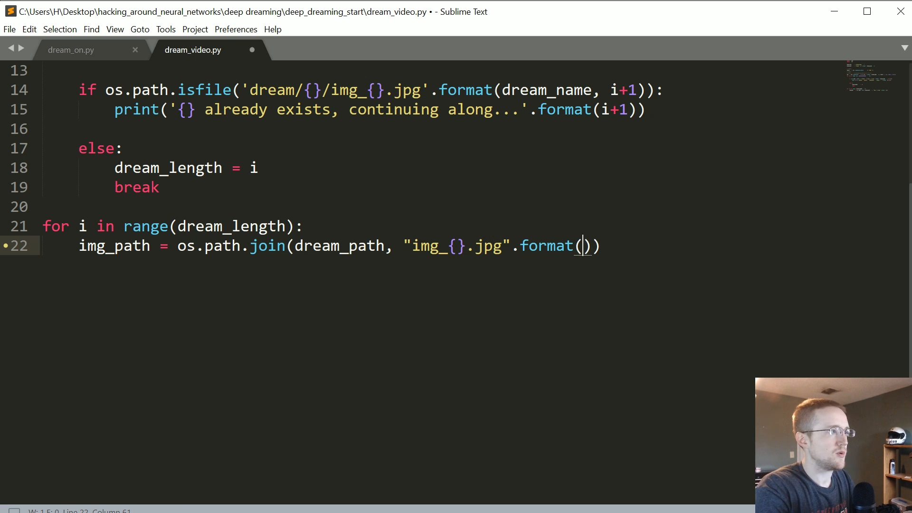
pyautogui.write('i')
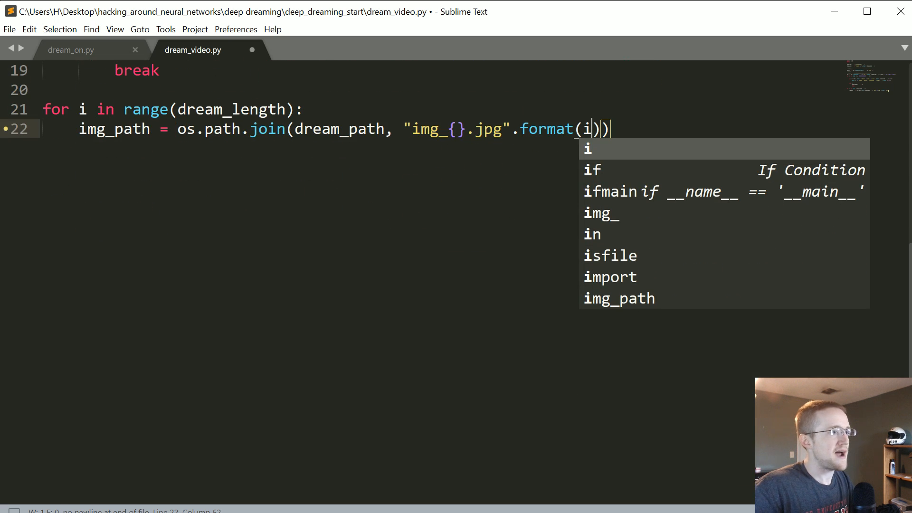
pyautogui.press('escape')
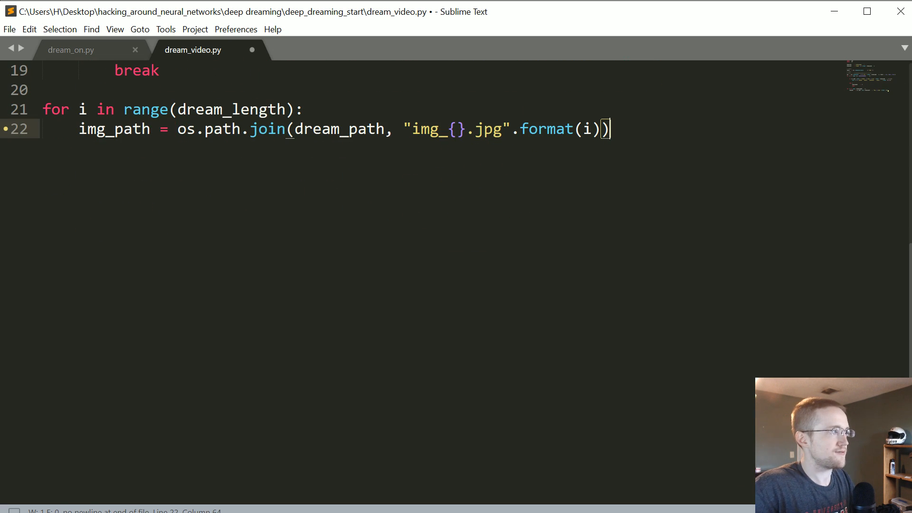
pyautogui.write('print(')
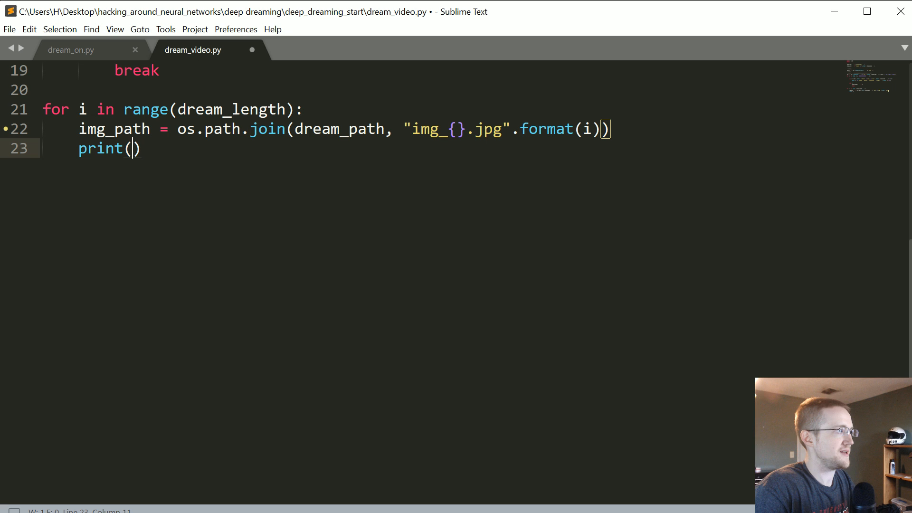
pyautogui.write('img_patj')
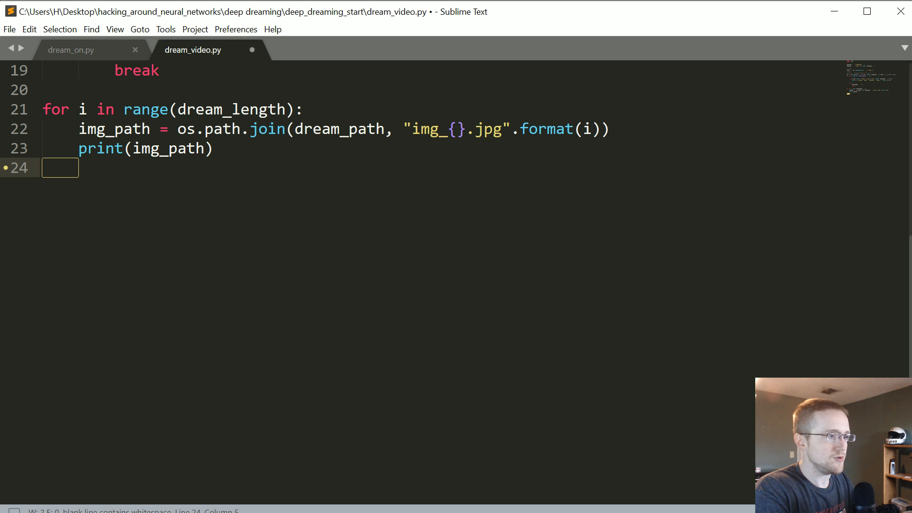
# Read each frame with cv2.imread, write it with out.write, add out.release(), then save and run
pyautogui.write('frame = cv')
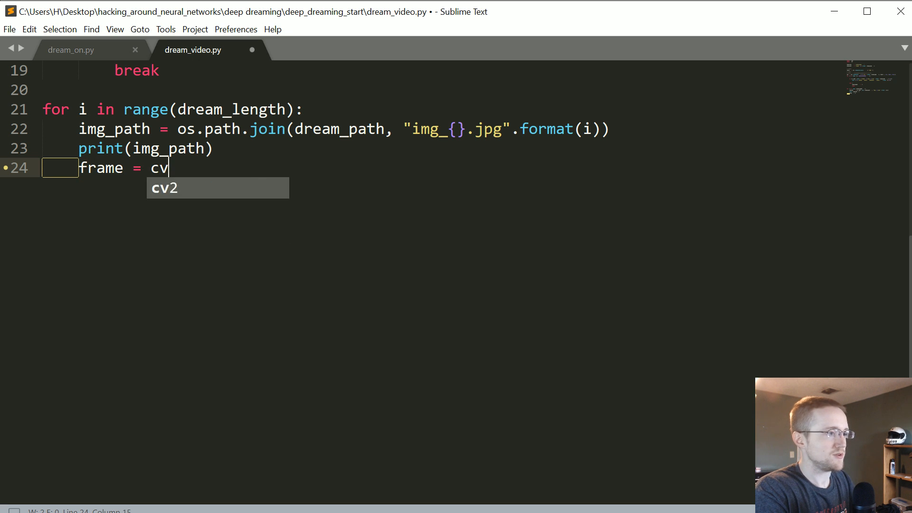
pyautogui.write('2.imread()')
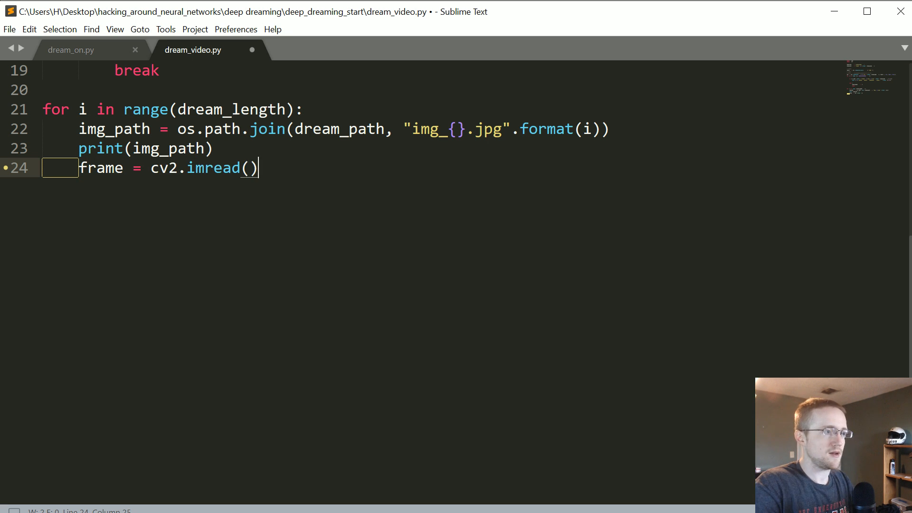
pyautogui.write('img_path')
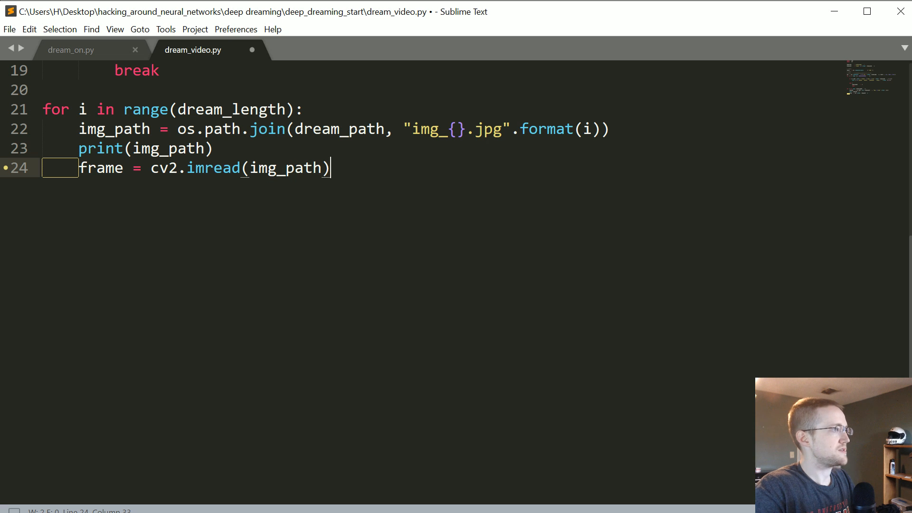
pyautogui.write('out.write')
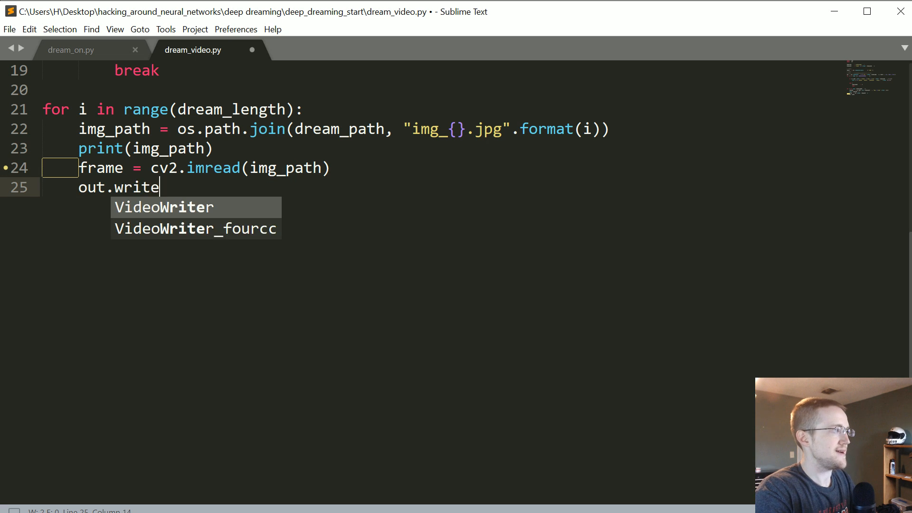
pyautogui.write('(frame)')
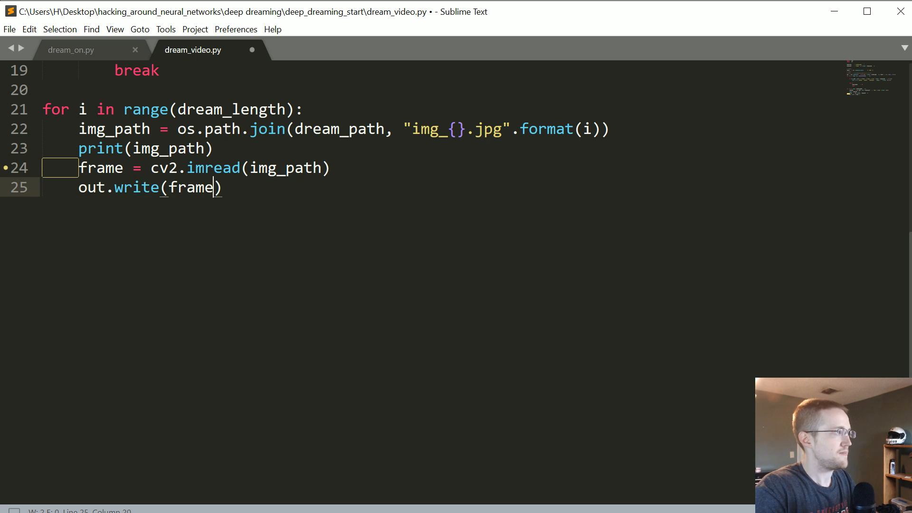
pyautogui.write('out.r')
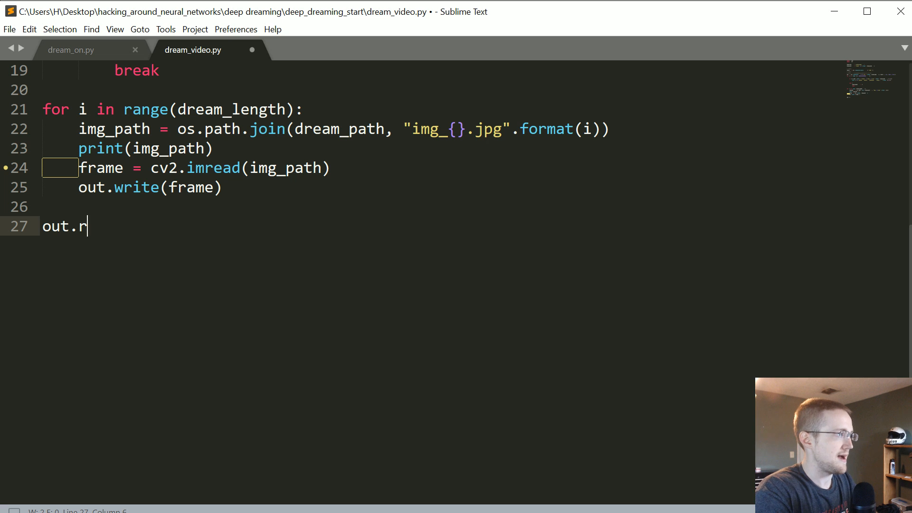
pyautogui.write('elease()')
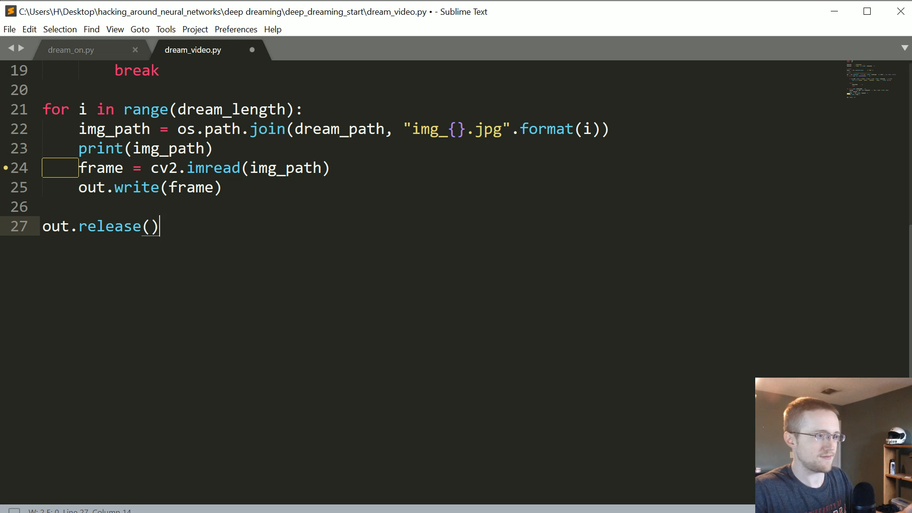
pyautogui.press('ctrl+s')
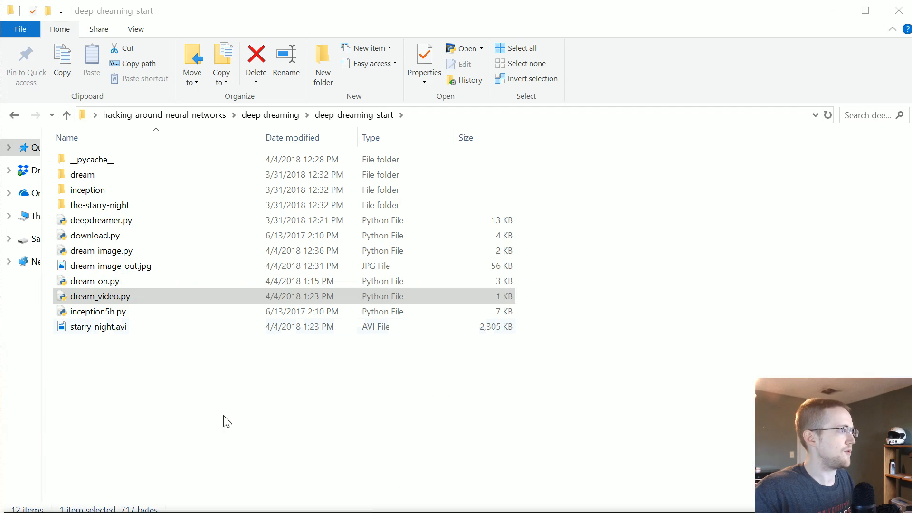
# Open the generated starry_night.avi from the deep_dreaming_start folder
pyautogui.click(98, 326)
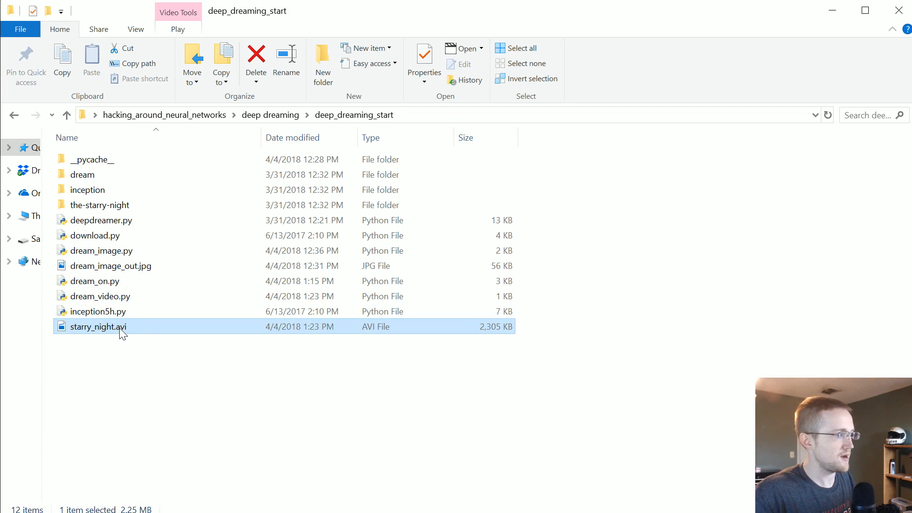
pyautogui.doubleClick(97, 326)
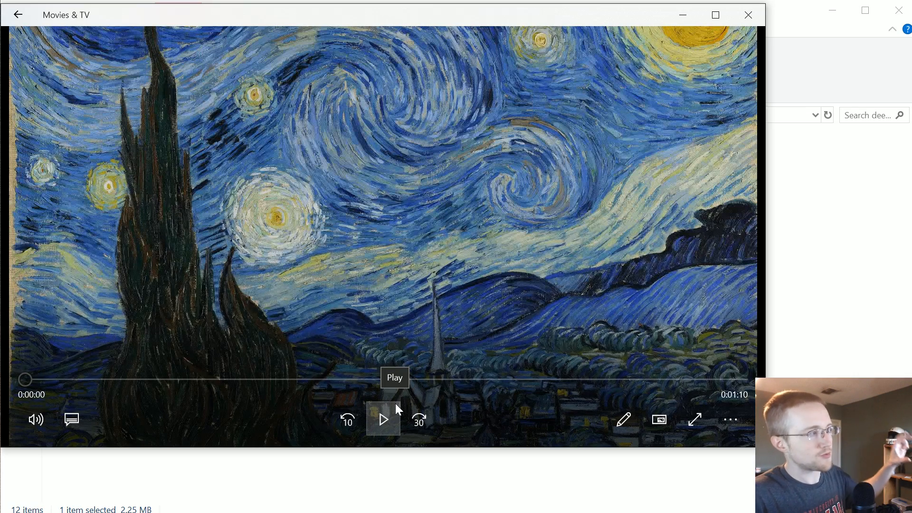
# Play the starry_night video to the end, then close Movies & TV
pyautogui.click(383, 419)
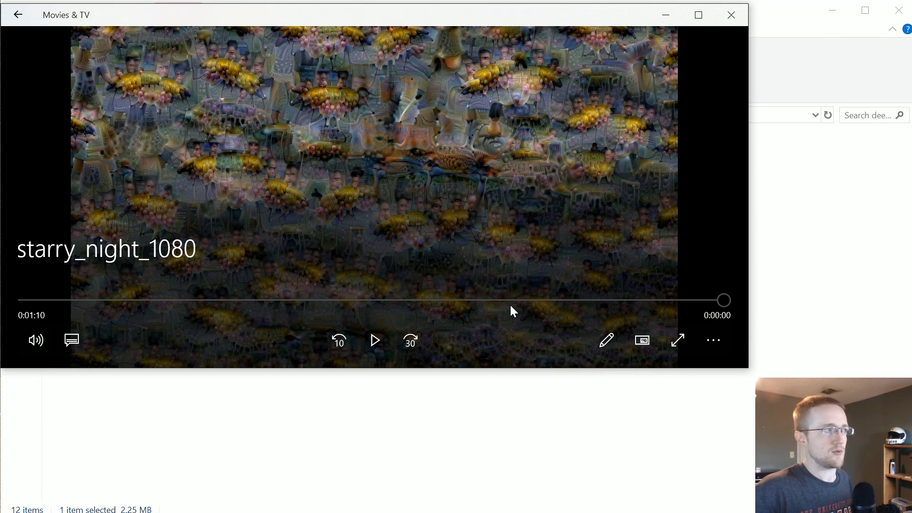
pyautogui.moveTo(650, 192)
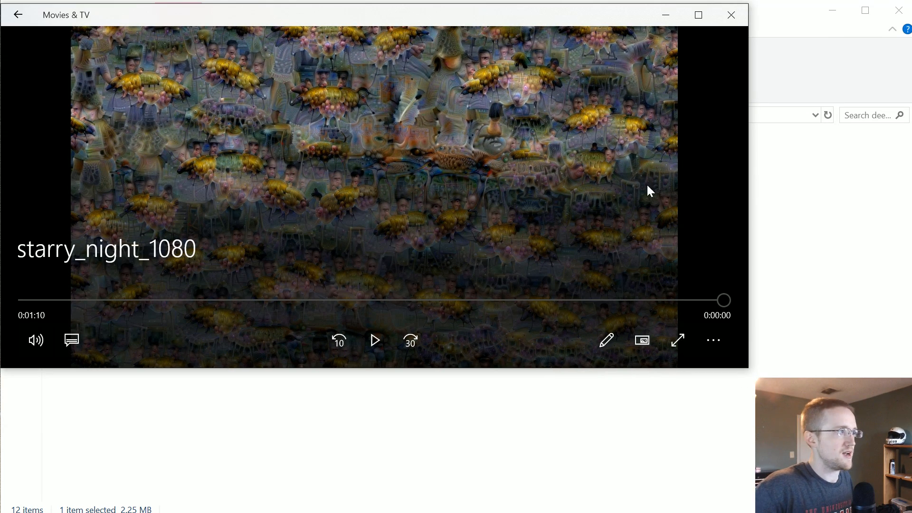
pyautogui.moveTo(731, 14)
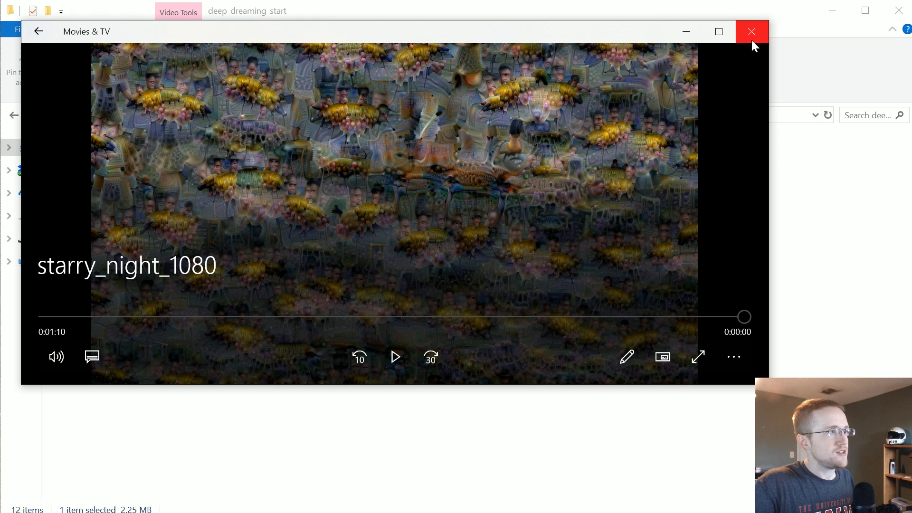
pyautogui.click(752, 31)
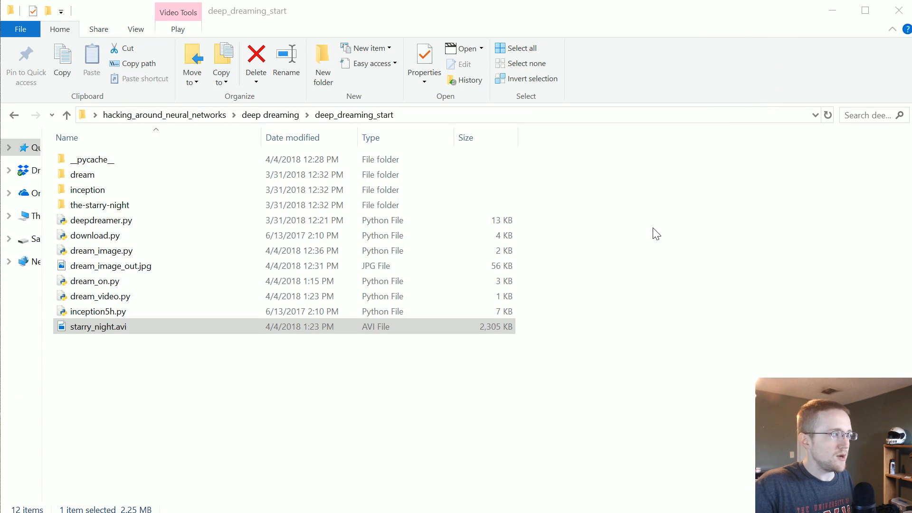